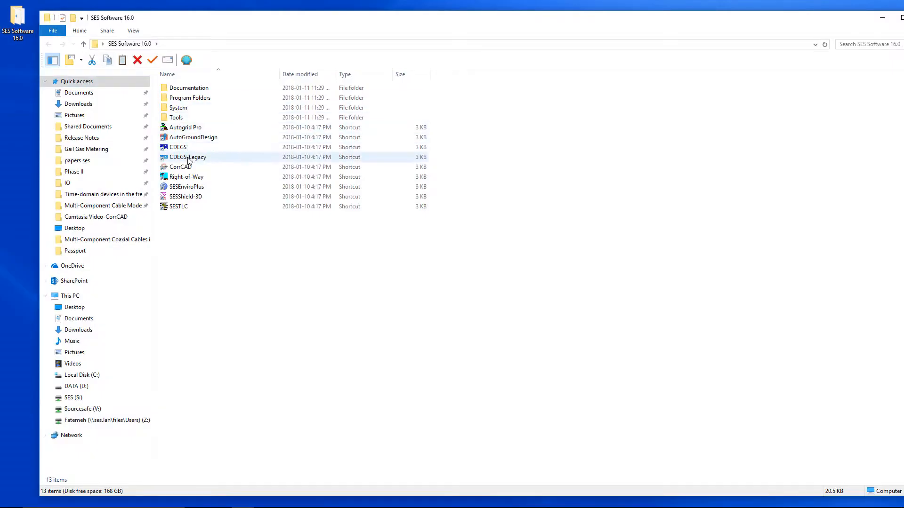
Step: Launch CorrCAD from its shortcut in the SES Software 16.0 folder
left_click(180, 166)
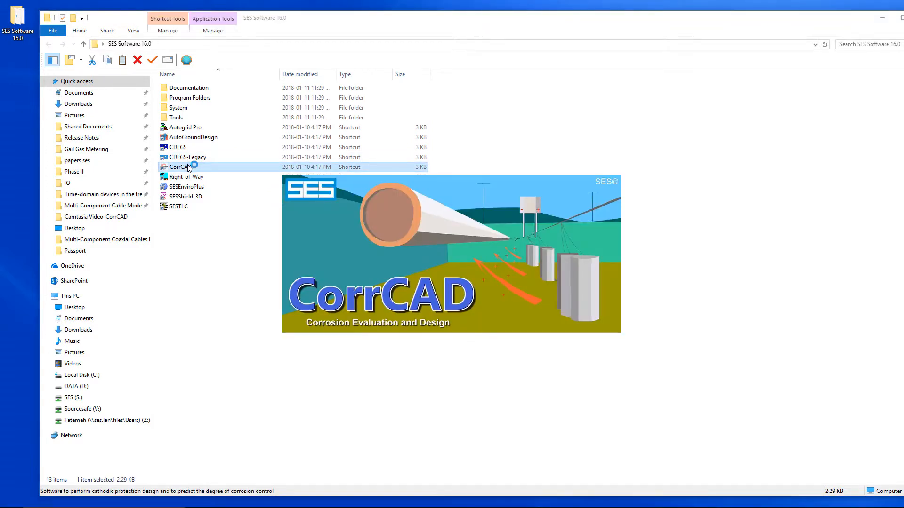
double_click(181, 166)
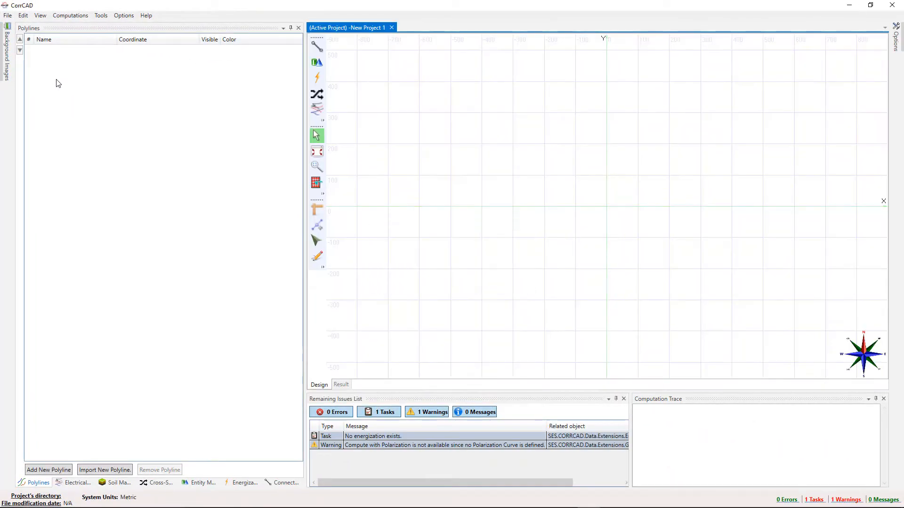
Step: Save the new project as CPDesign.F05 in My Projects via Save As
left_click(8, 15)
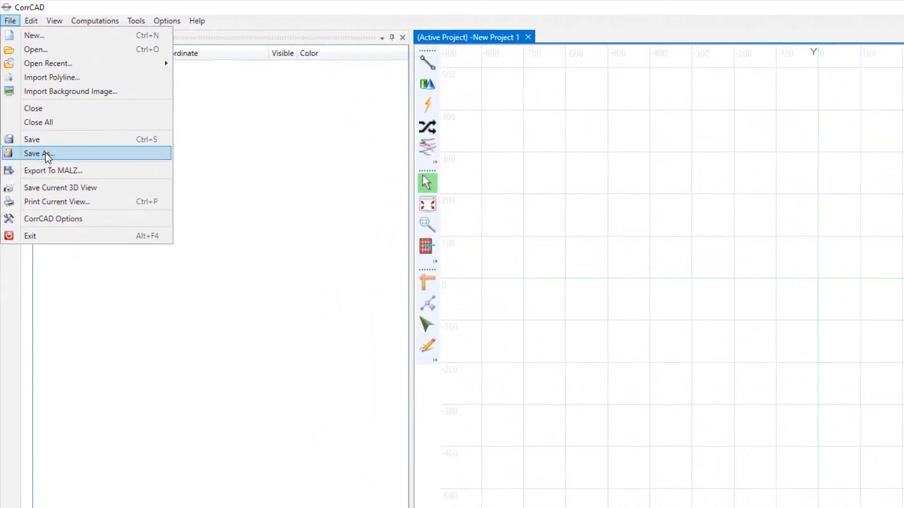
left_click(39, 153)
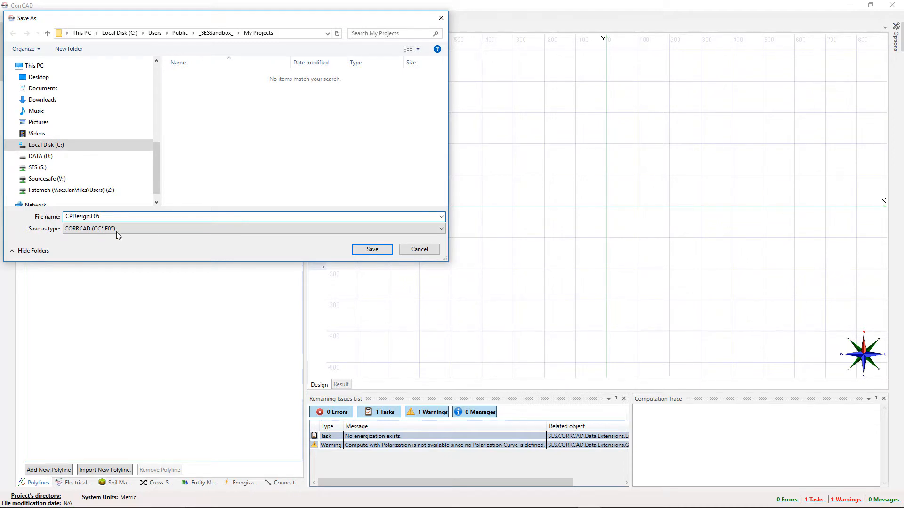
left_click(372, 248)
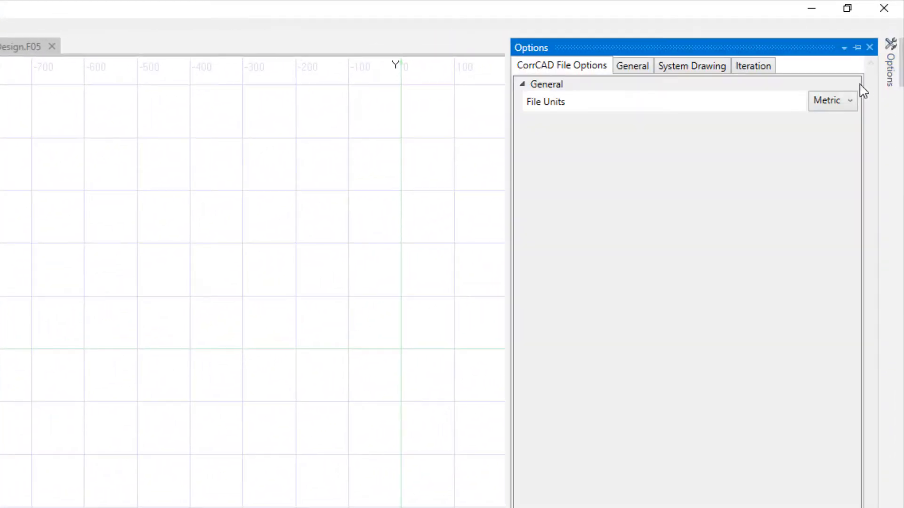
Step: Set file units to Metric (radii in centimeters), converting existing numerical values
left_click(831, 101)
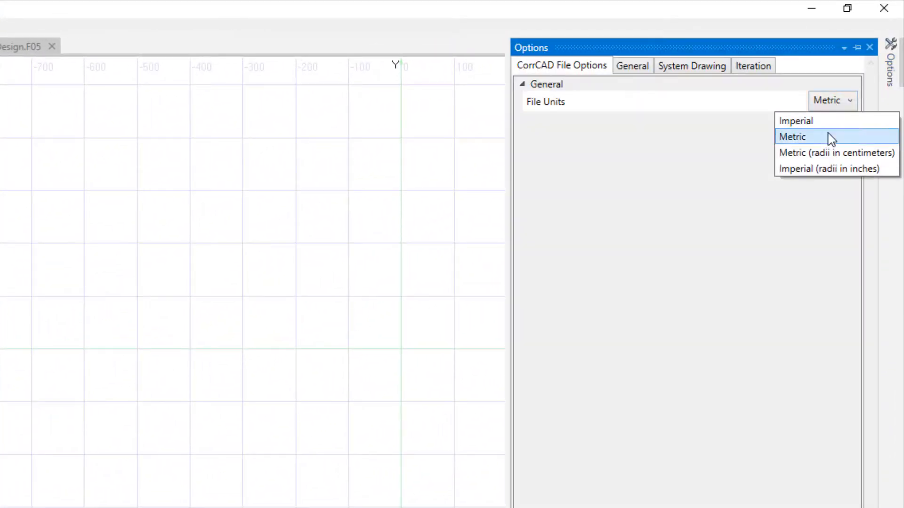
mouse_move(822, 153)
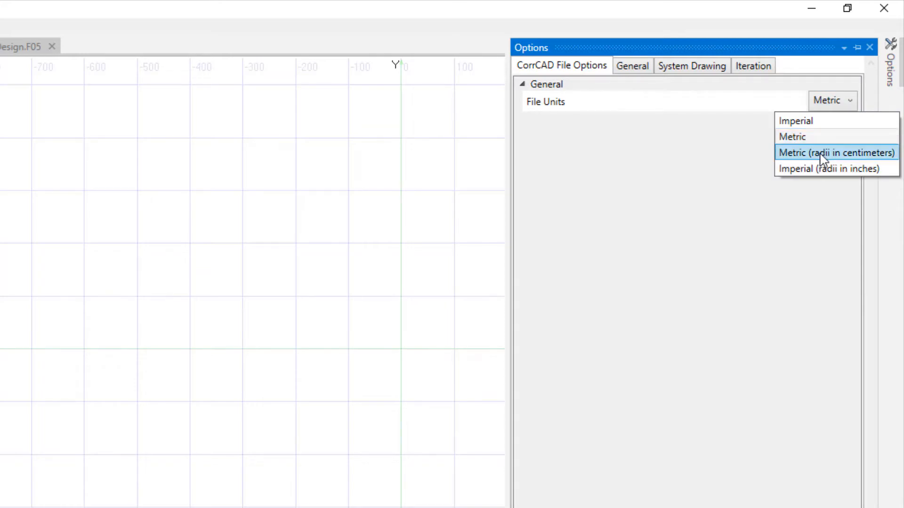
left_click(836, 153)
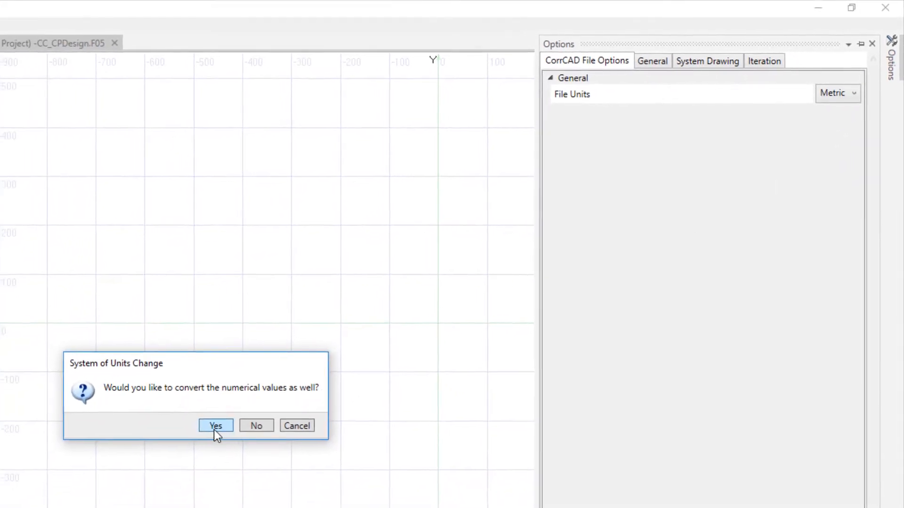
left_click(216, 426)
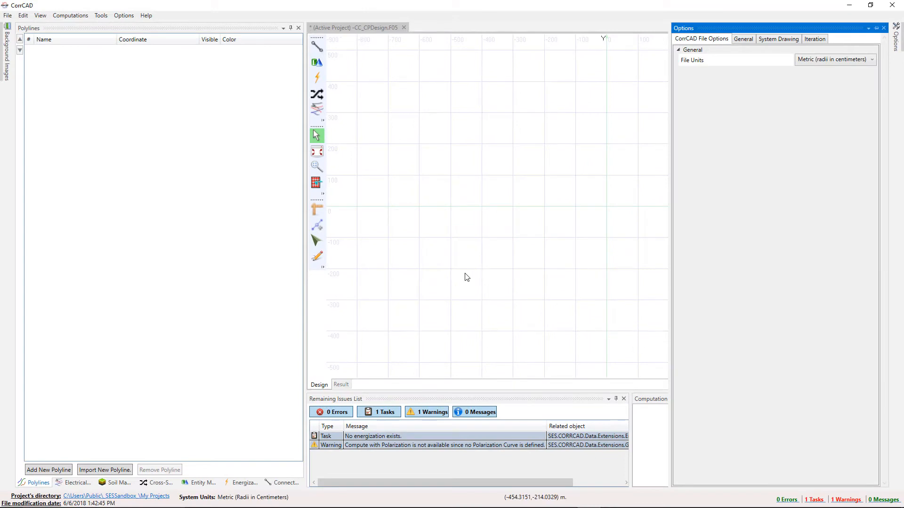
Step: Add Polyline_1 with points Start and StartEng, giving StartEng an X coordinate of -4999
left_click(897, 37)
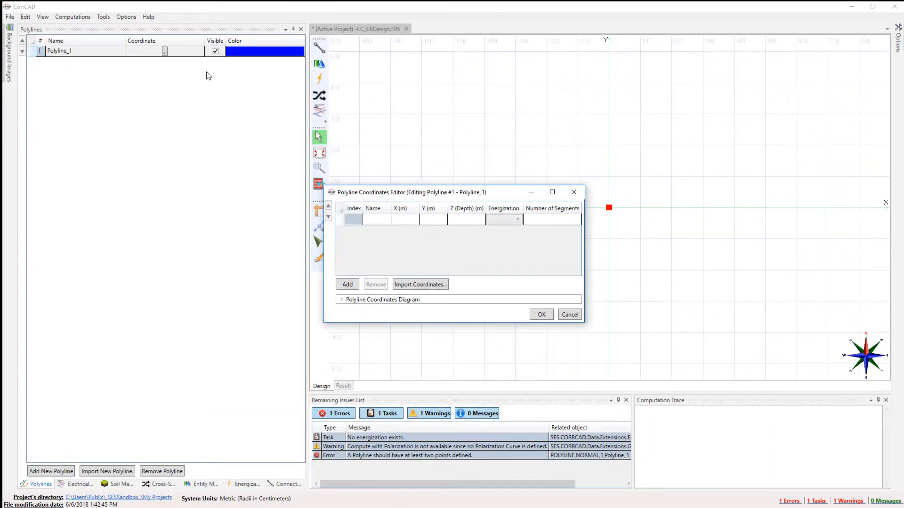
left_click(347, 284)
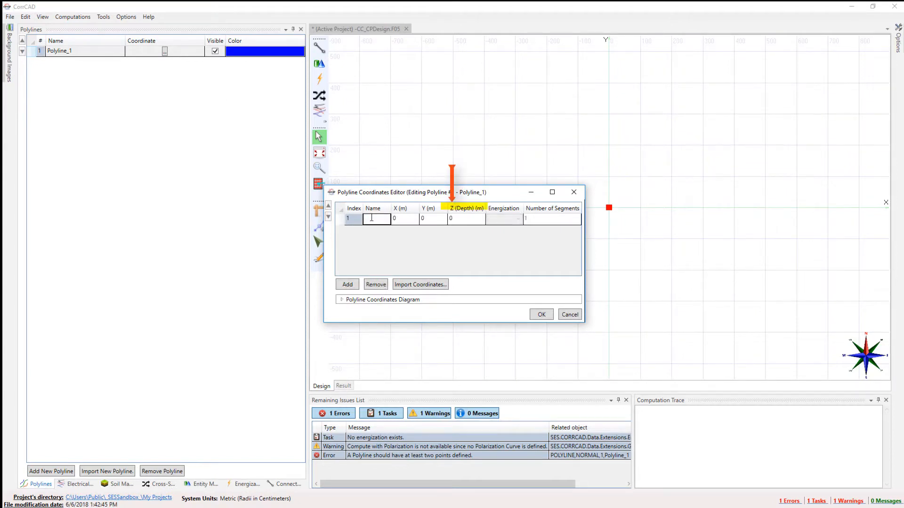
type("Start")
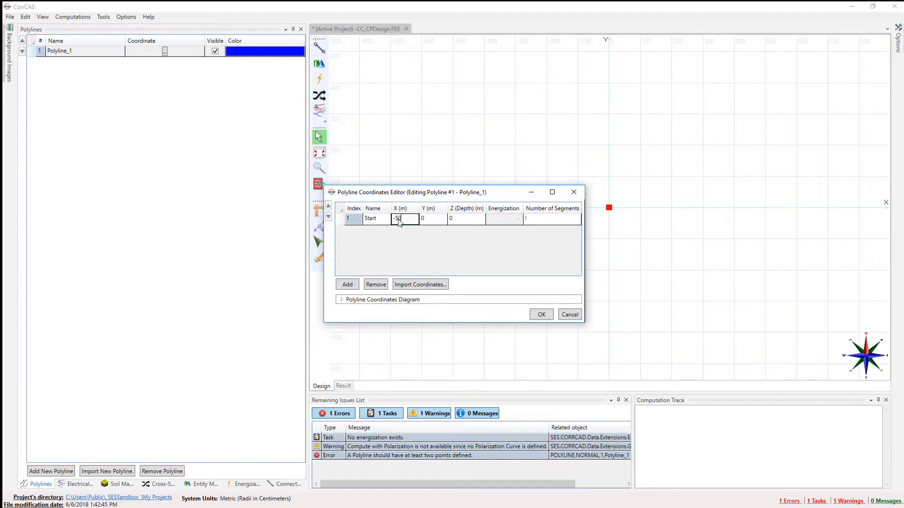
left_click(347, 284)
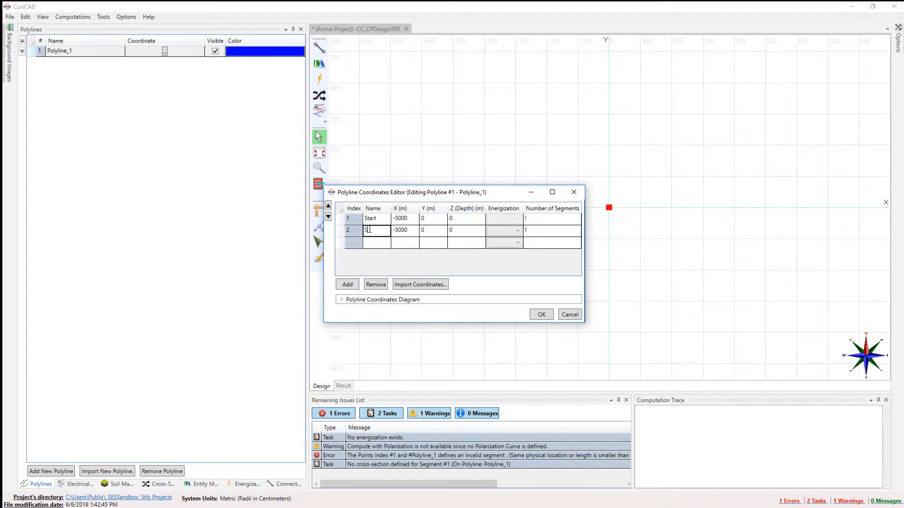
type("StartEn")
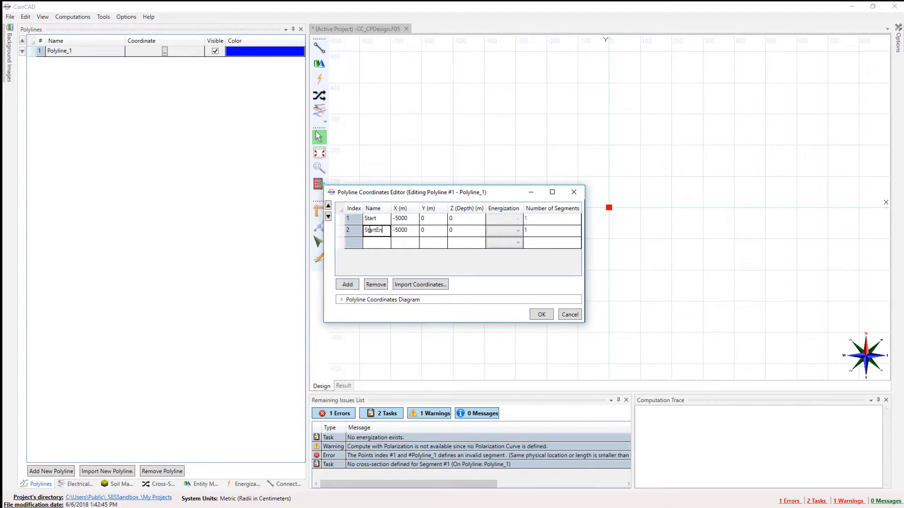
left_click(402, 230)
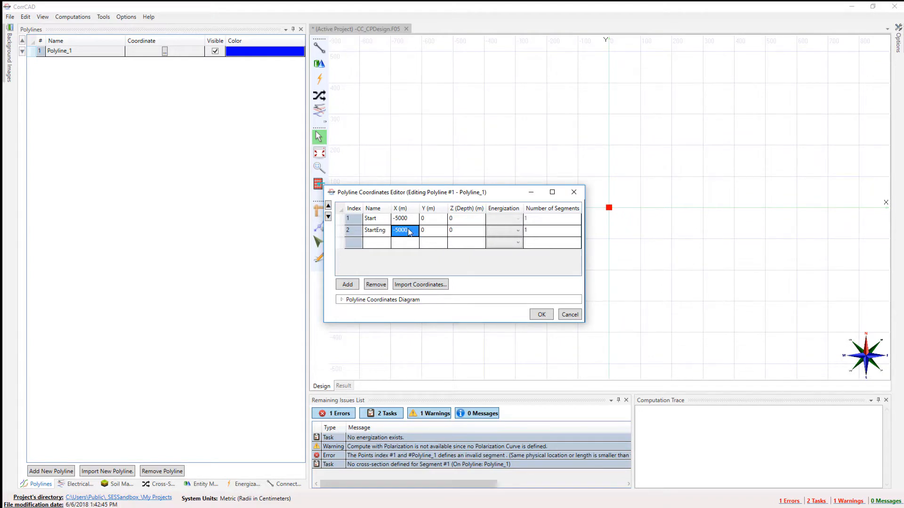
type("-4999")
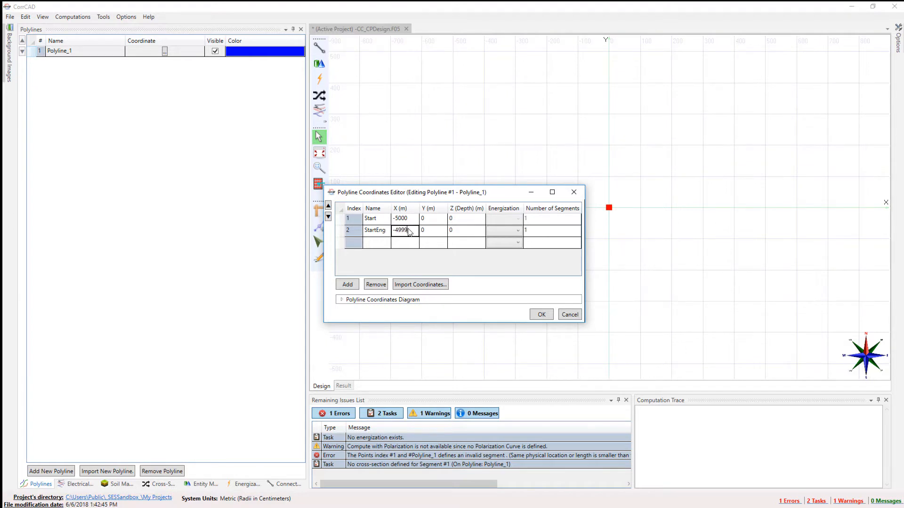
Step: Add a third polyline point named Middle
left_click(347, 284)
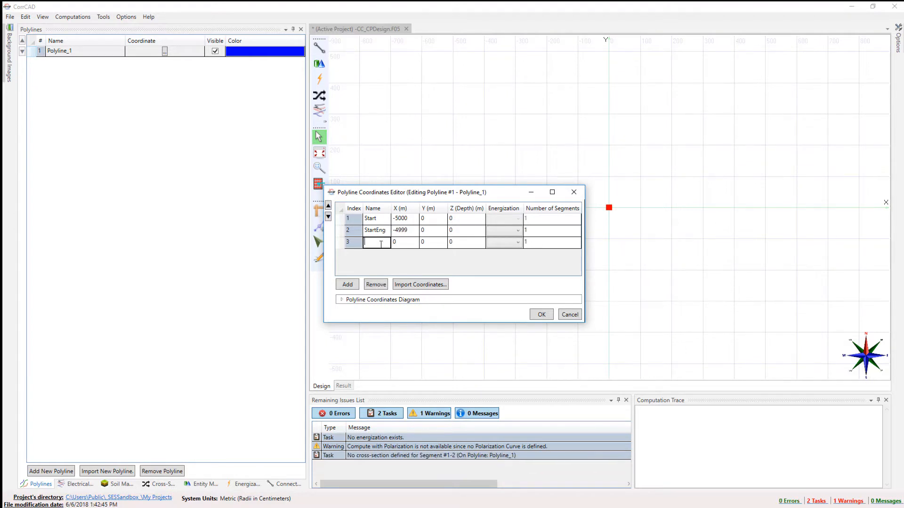
type("Middle")
type("EndEng")
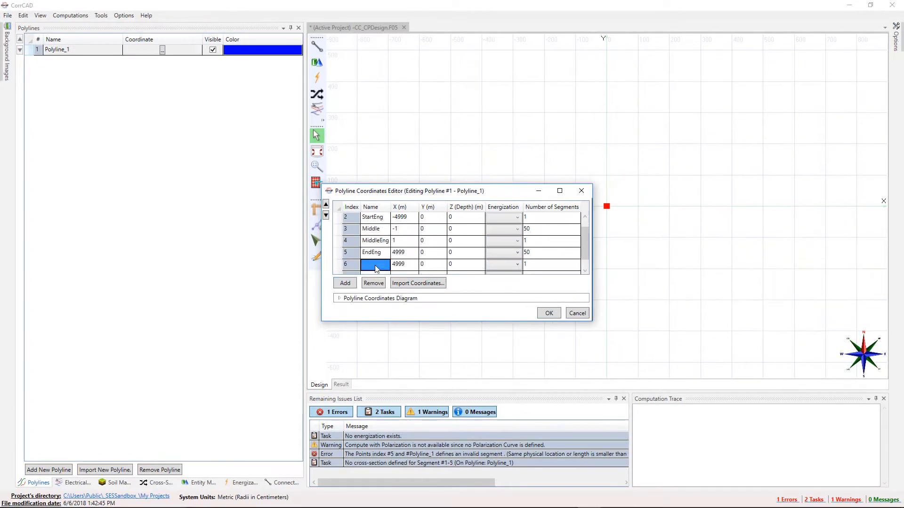
Step: Accept Polyline_1's points and draw a three-point V-shaped Polyline_2 with the Polyline Drawer
left_click(548, 313)
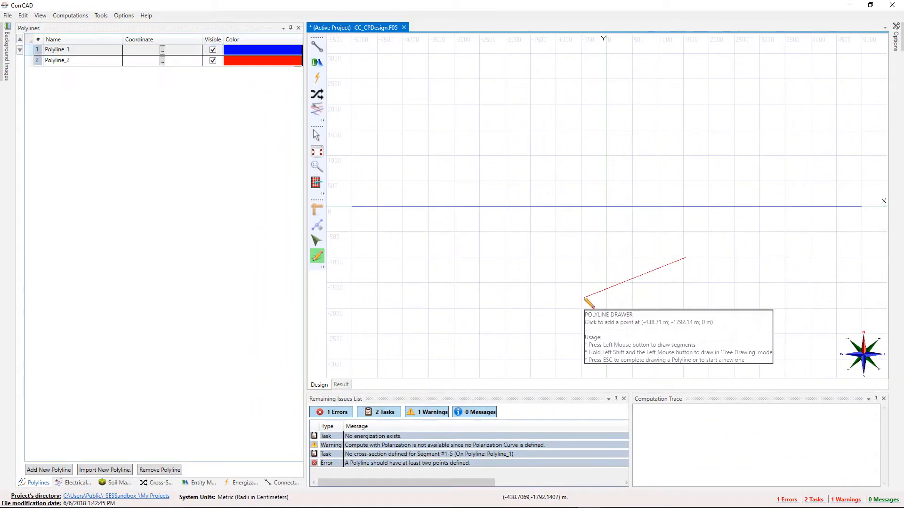
left_click(583, 302)
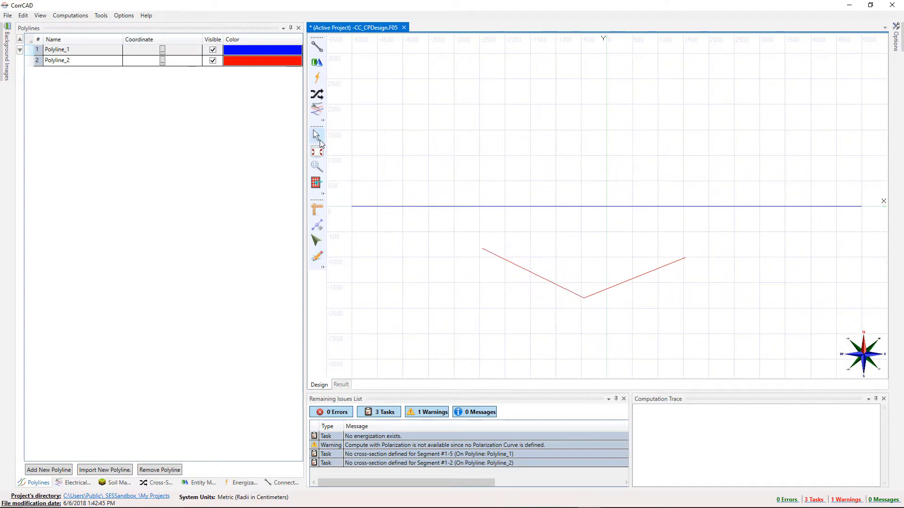
left_click(163, 60)
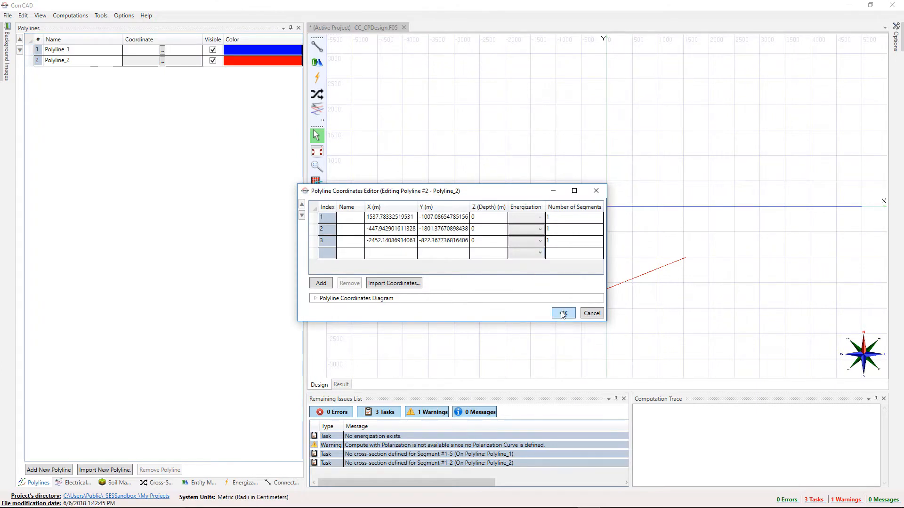
left_click(563, 312)
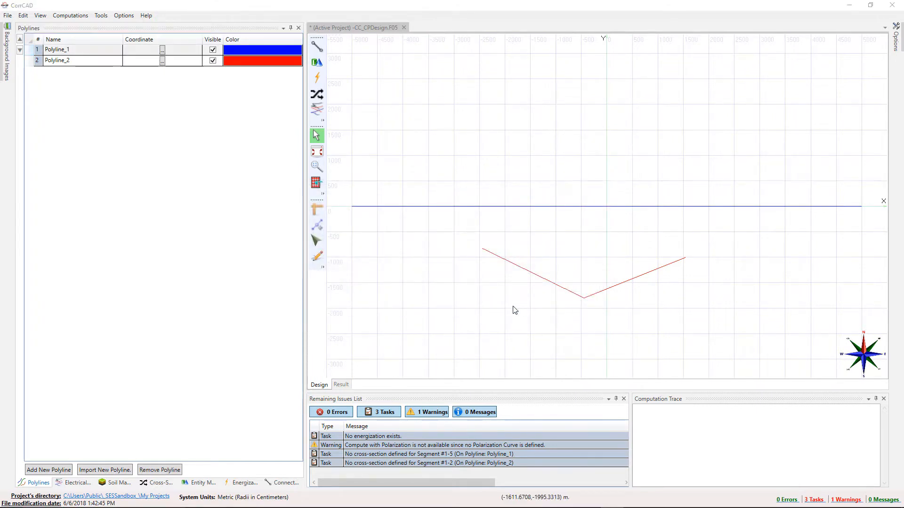
mouse_move(128, 459)
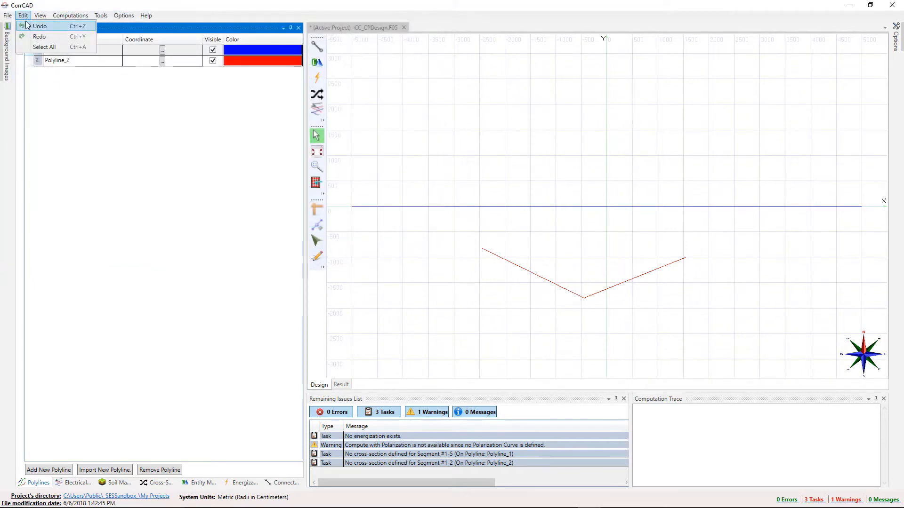
left_click(8, 15)
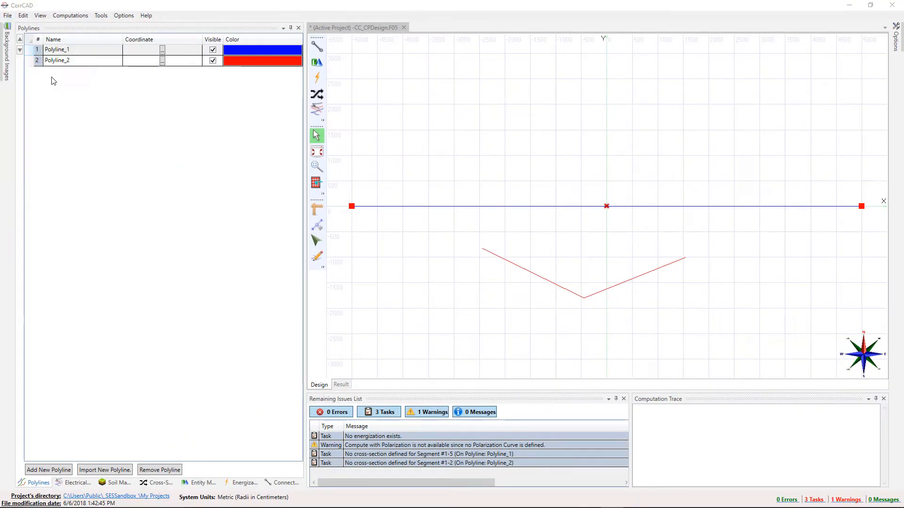
Step: Remove Polyline_2, then create CrossSection_1 and bring up its component definition window
left_click(57, 60)
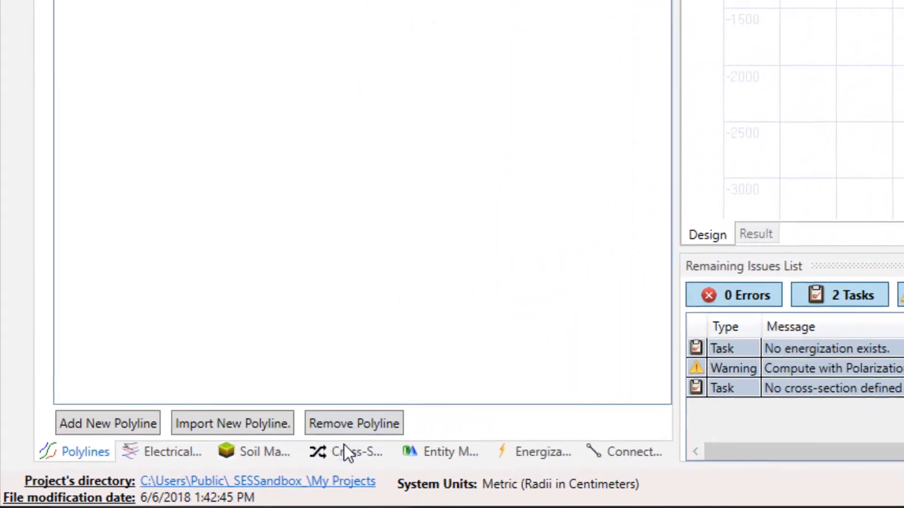
left_click(350, 452)
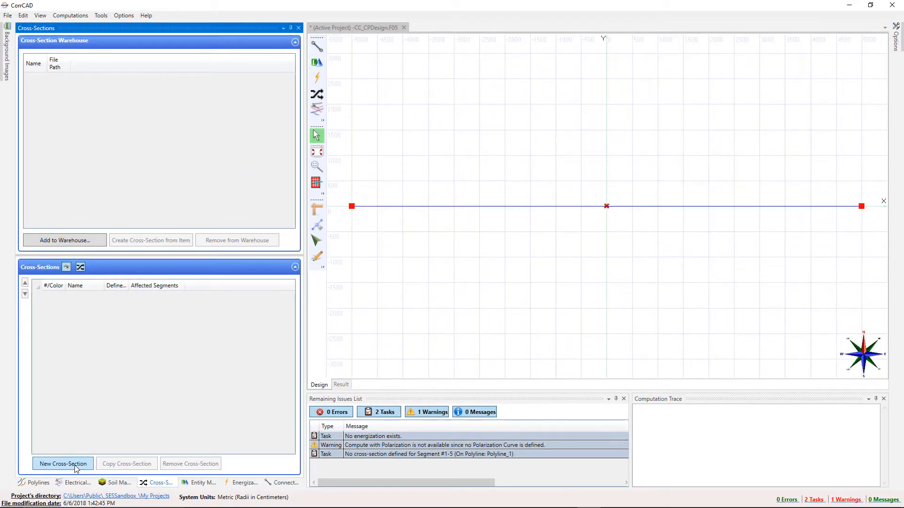
left_click(63, 464)
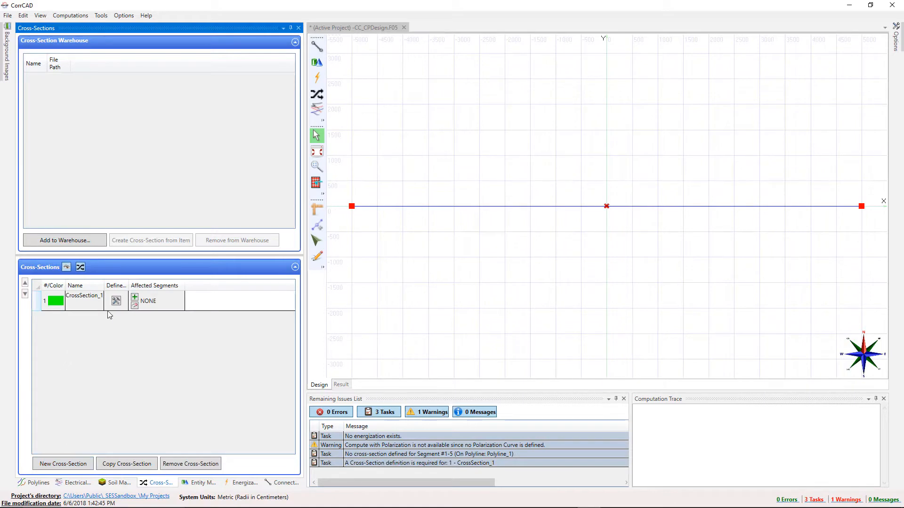
double_click(115, 301)
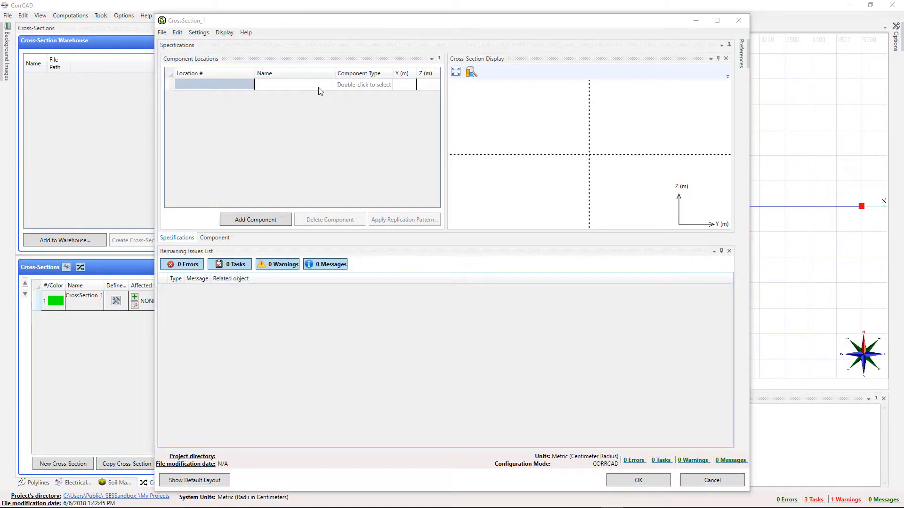
Step: Start a bare-conductor My Pipe component, importing pipe data from the conductor database filtered by industry
left_click(255, 219)
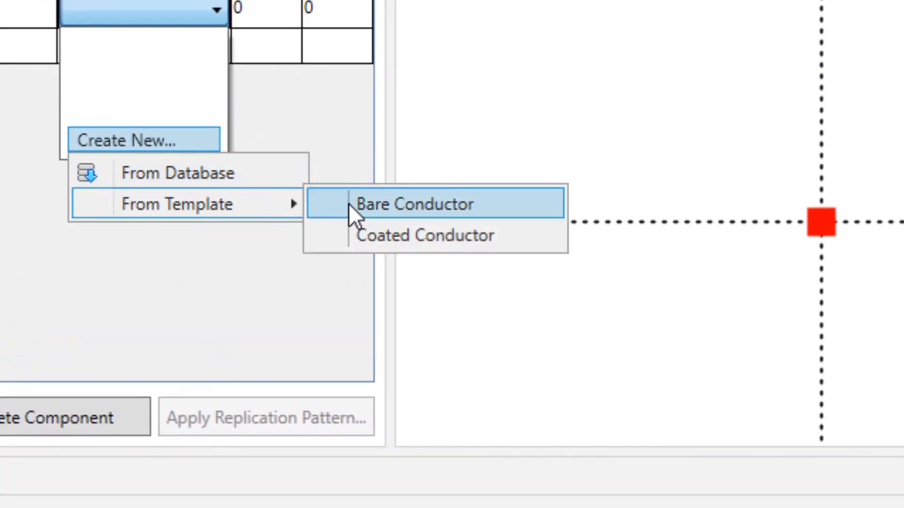
left_click(425, 235)
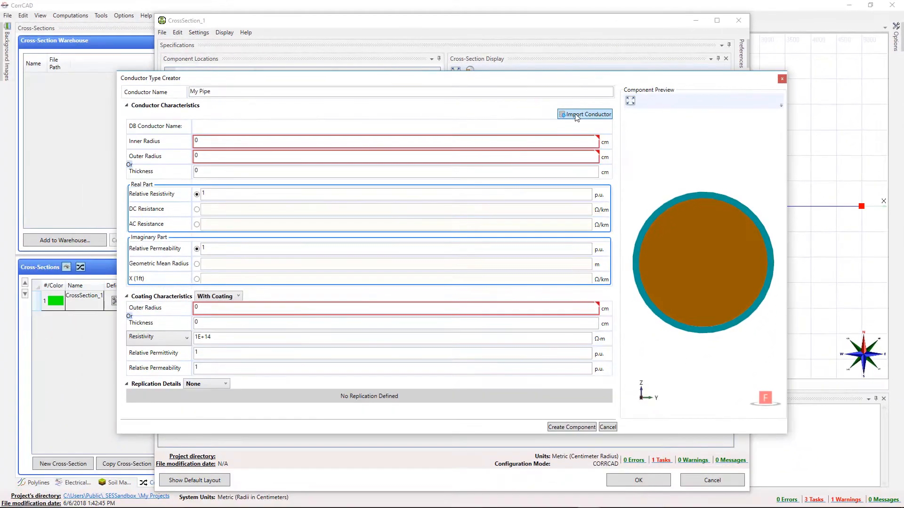
left_click(585, 114)
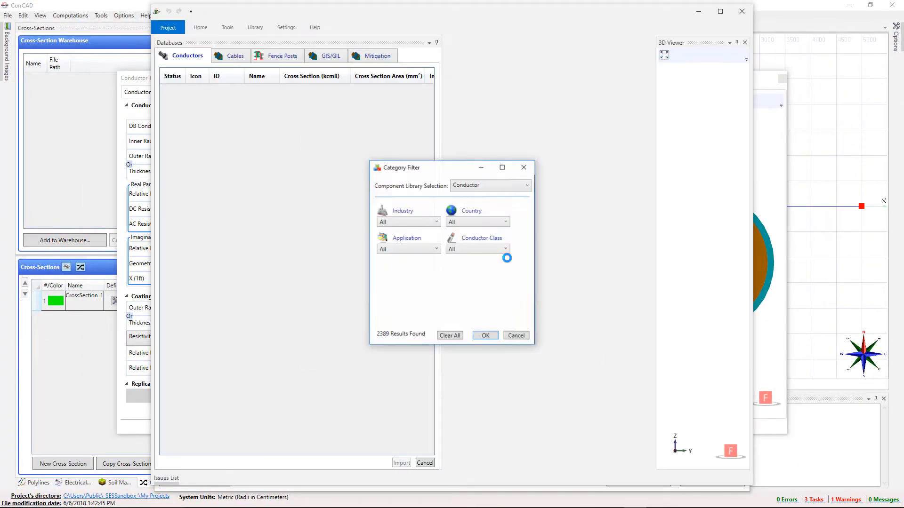
left_click(435, 222)
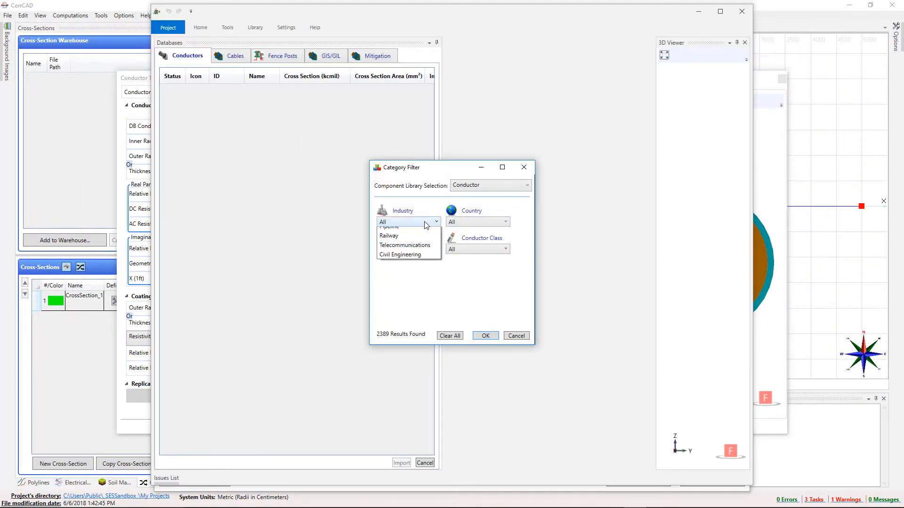
left_click(504, 222)
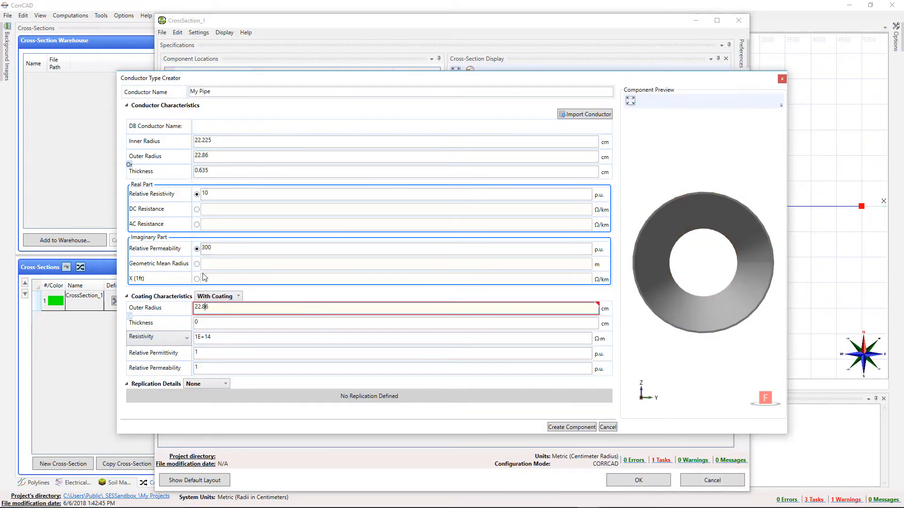
left_click(178, 337)
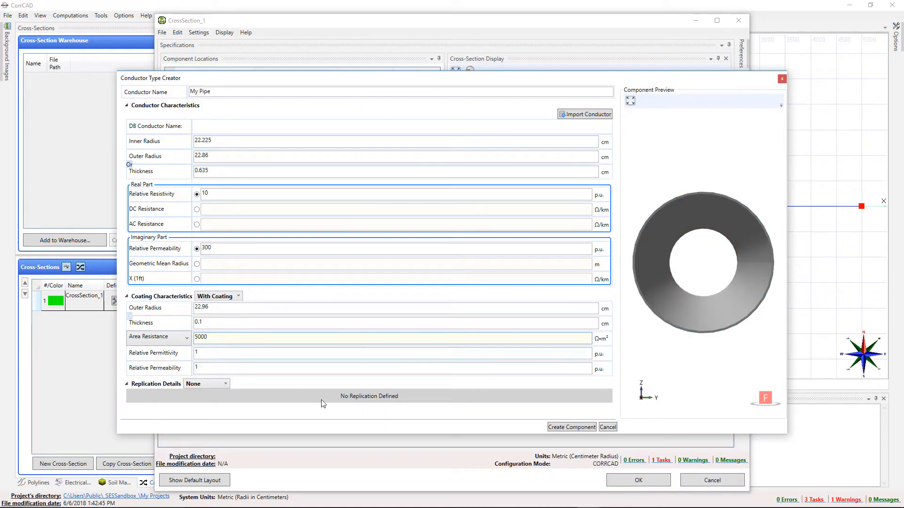
Step: Create the coated pipe component at Z = -1 m and confirm CrossSection_1
left_click(570, 426)
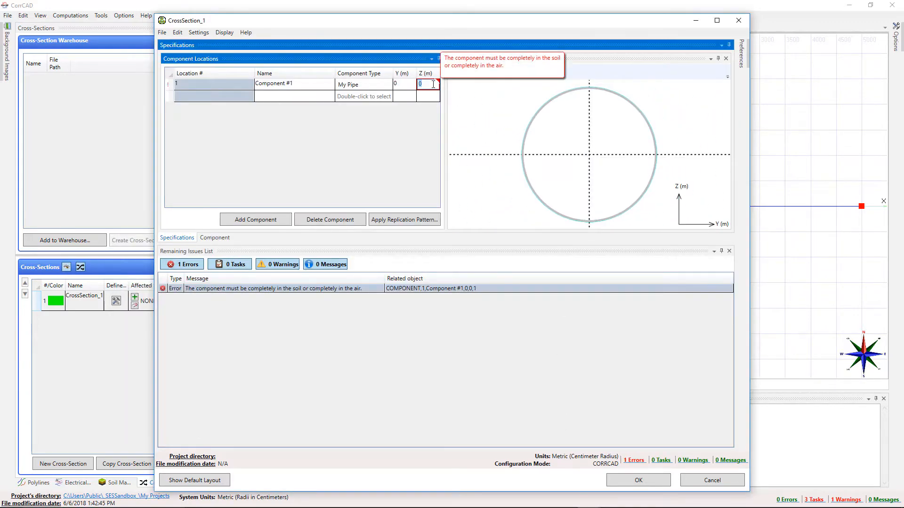
type("-1")
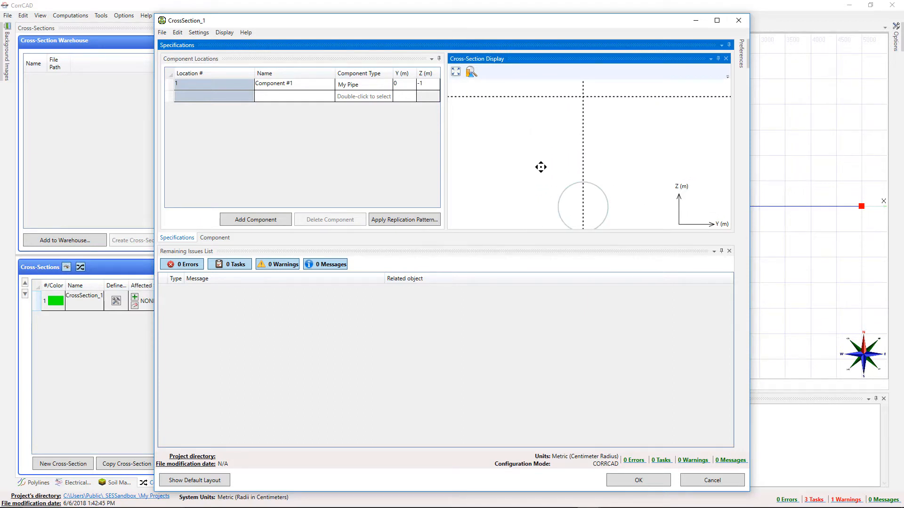
left_click(638, 479)
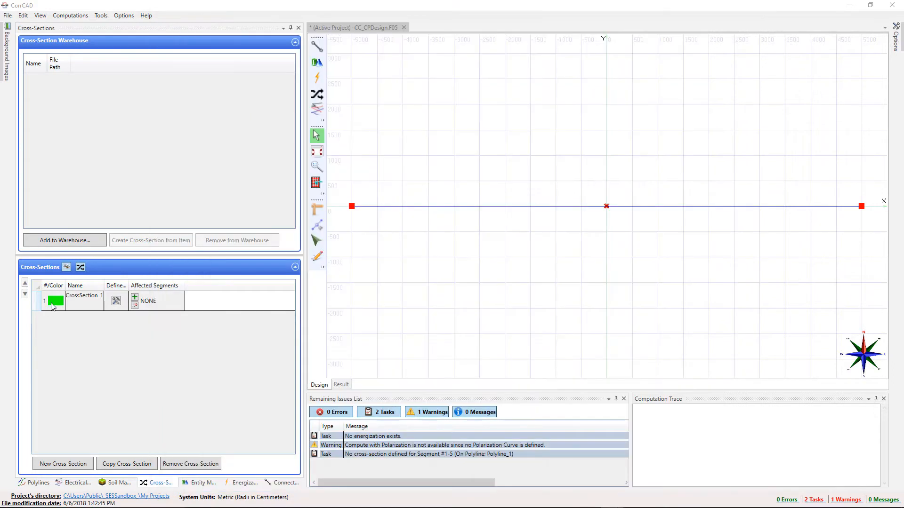
Step: Change CrossSection_1's colour from green to red
left_click(54, 300)
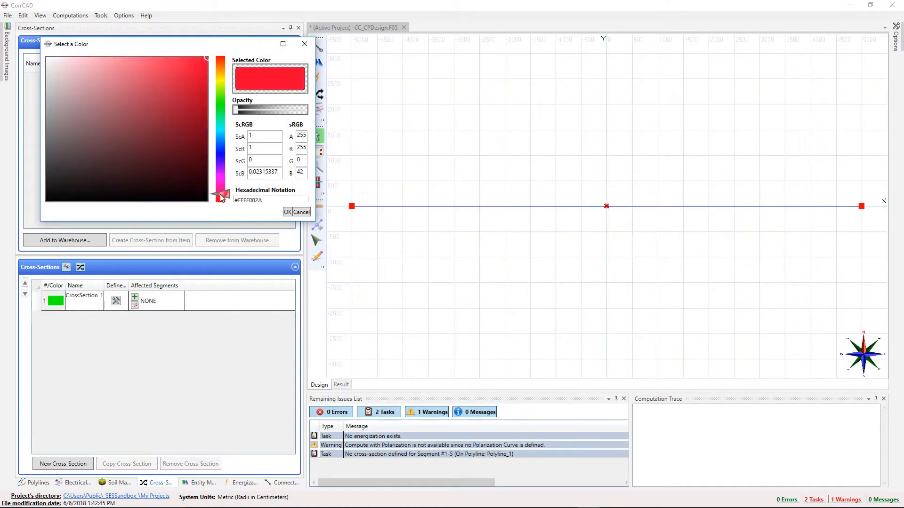
left_click(288, 212)
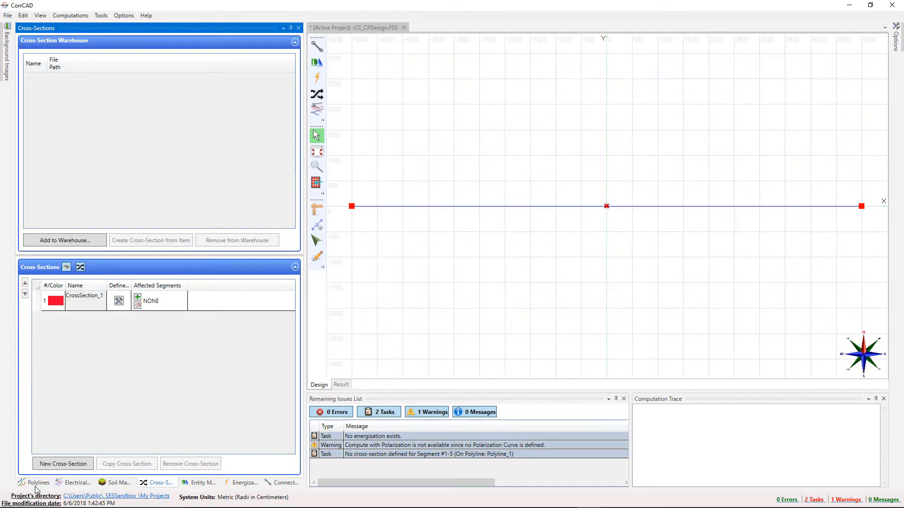
left_click(33, 482)
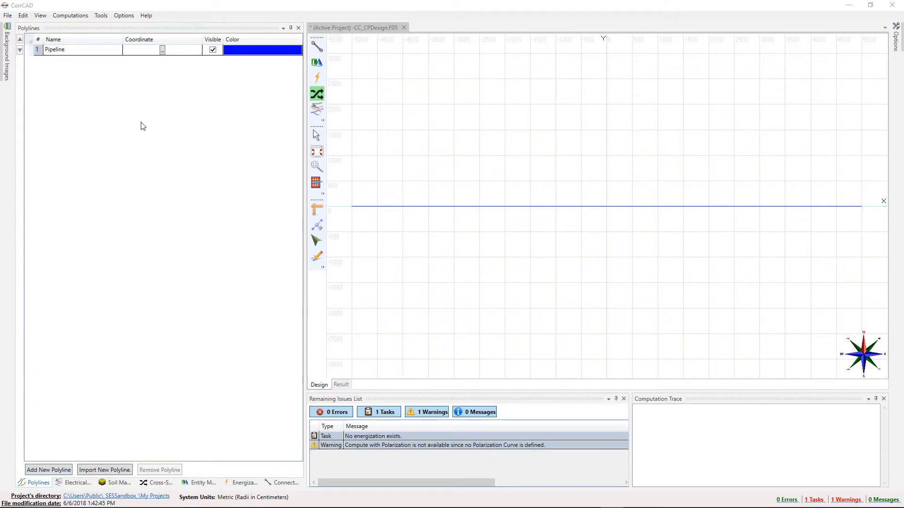
Step: Assign CrossSection_1 to the Pipeline polyline from Segment #1 to the last segment
left_click(160, 482)
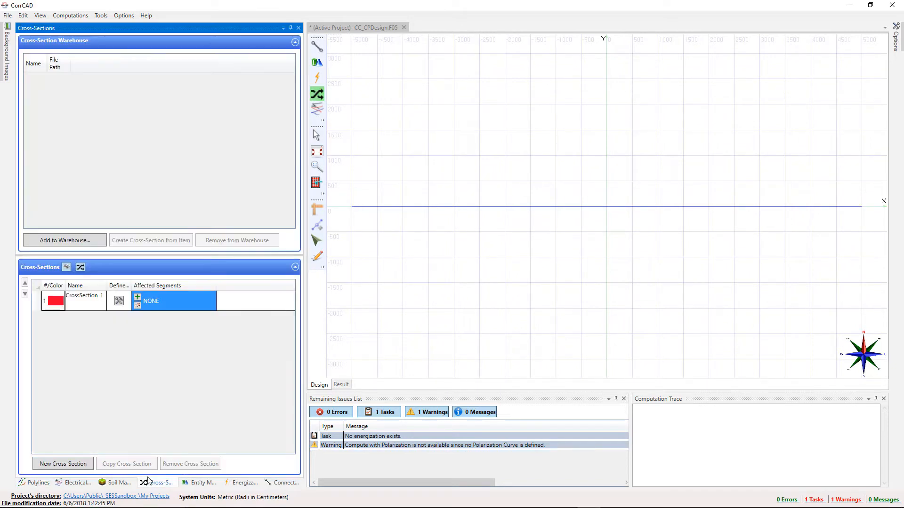
left_click(137, 297)
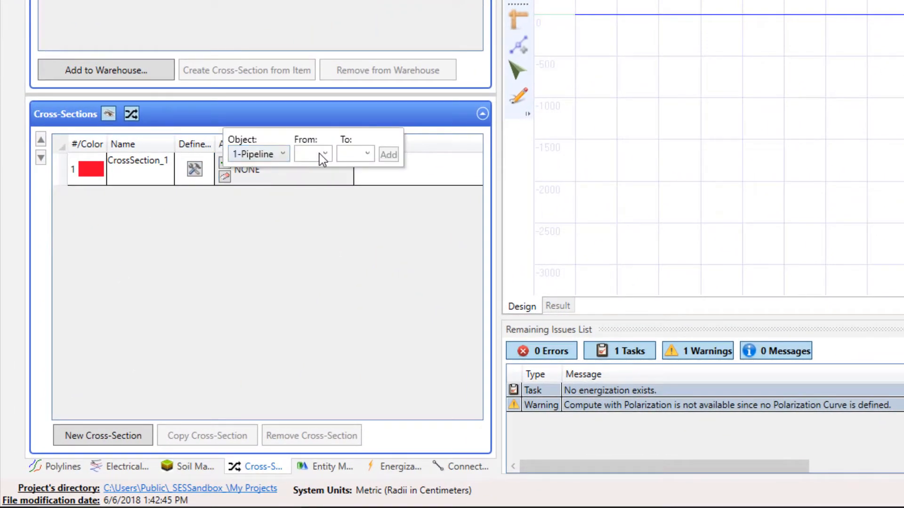
left_click(326, 153)
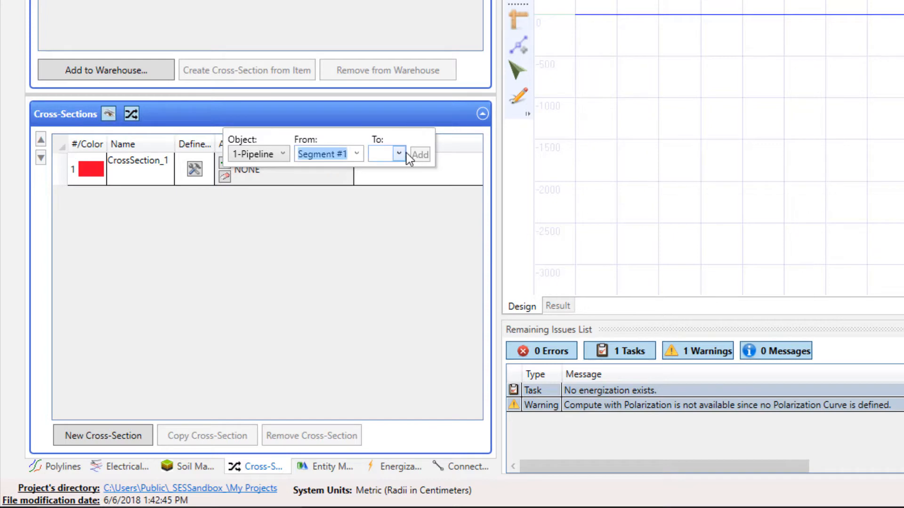
left_click(386, 153)
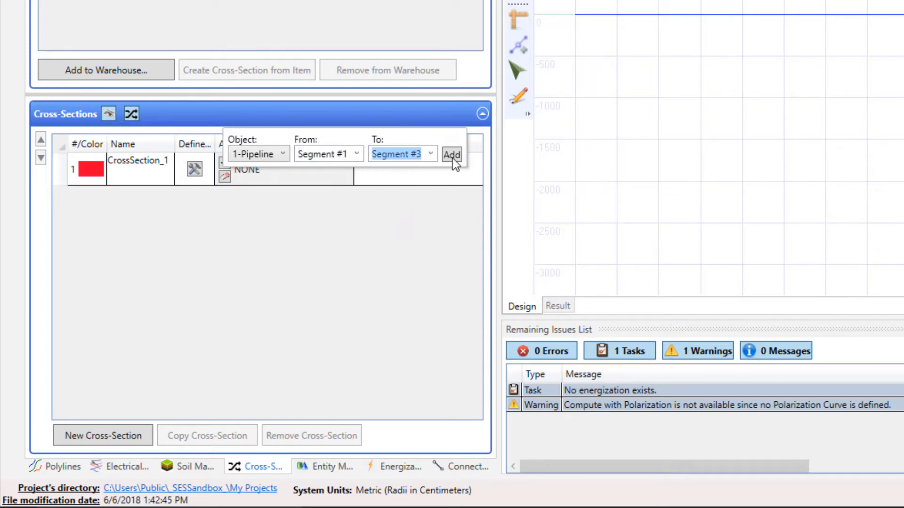
left_click(452, 156)
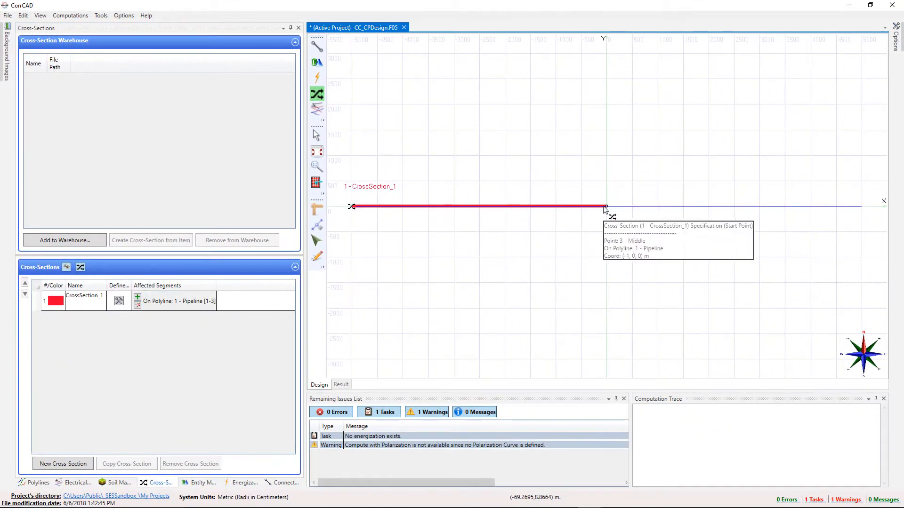
mouse_move(606, 207)
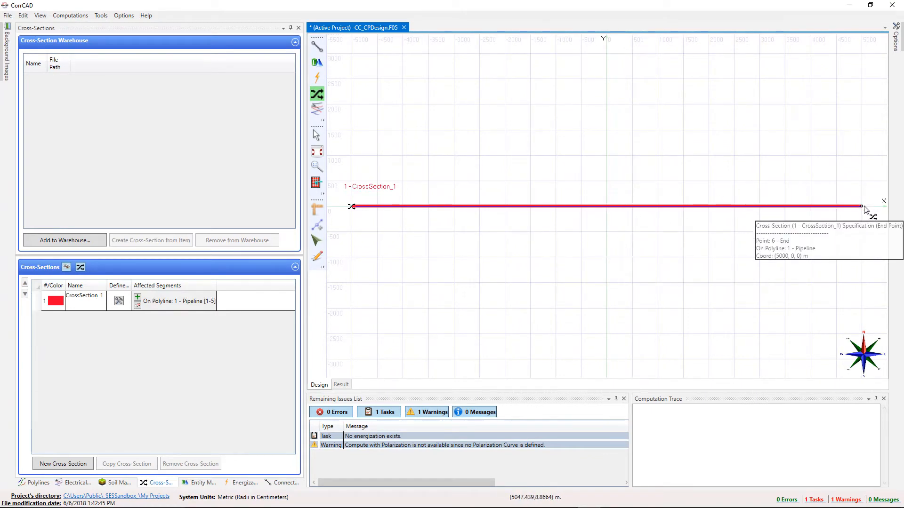
mouse_move(327, 135)
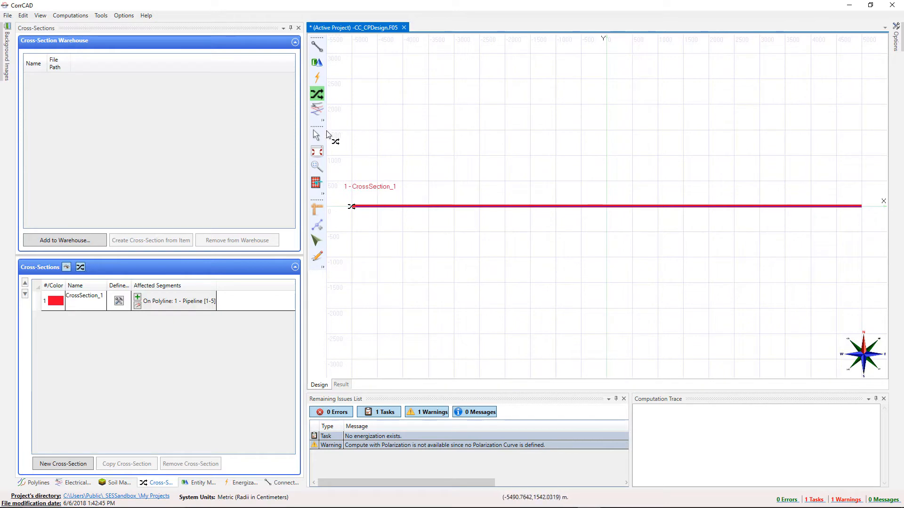
mouse_move(323, 138)
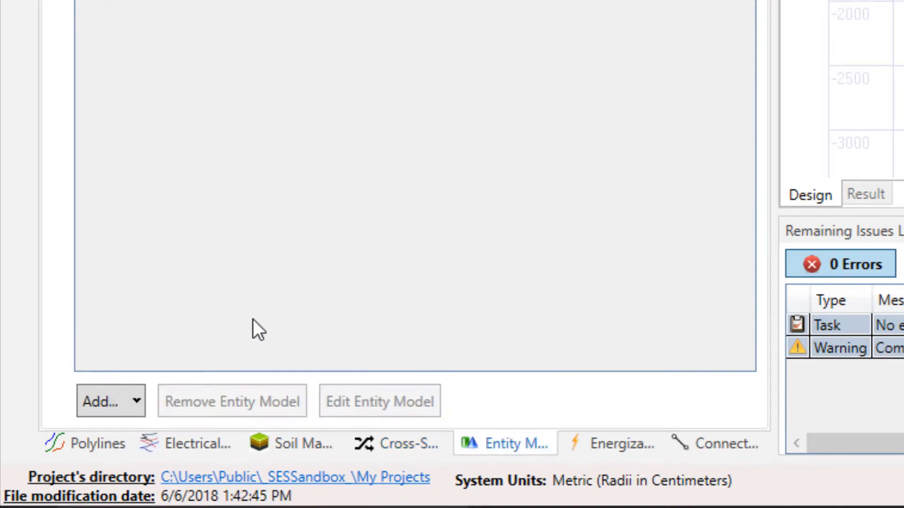
Step: Add an Anode Bed entity and link its .F05 model file, copied in as MZ_1-AnodeBed_1.F05
left_click(111, 401)
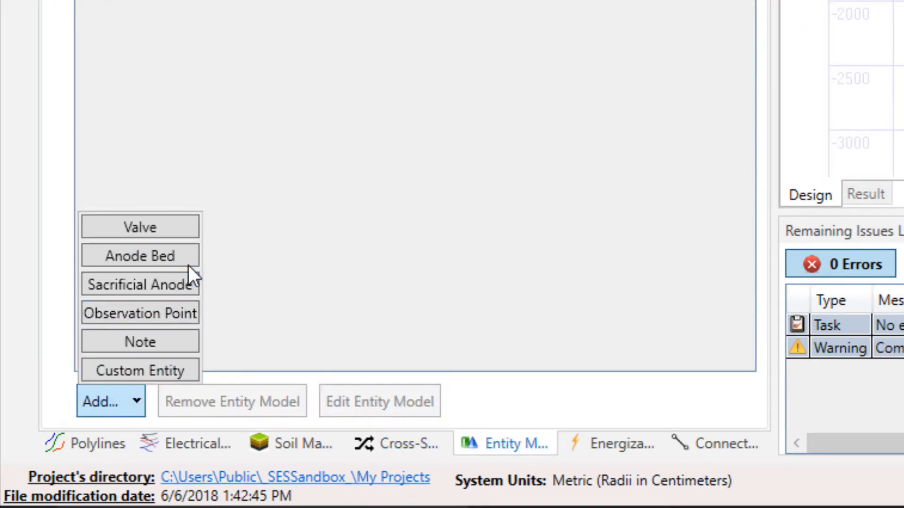
left_click(140, 256)
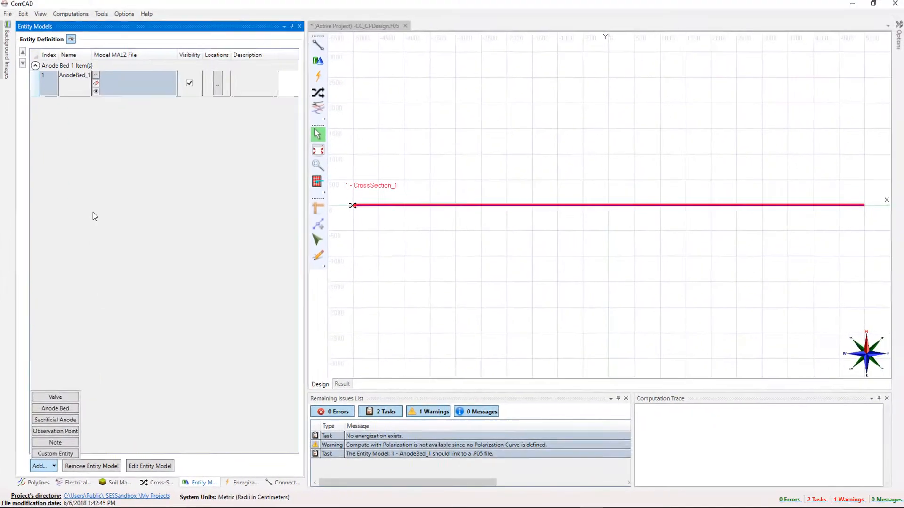
left_click(96, 75)
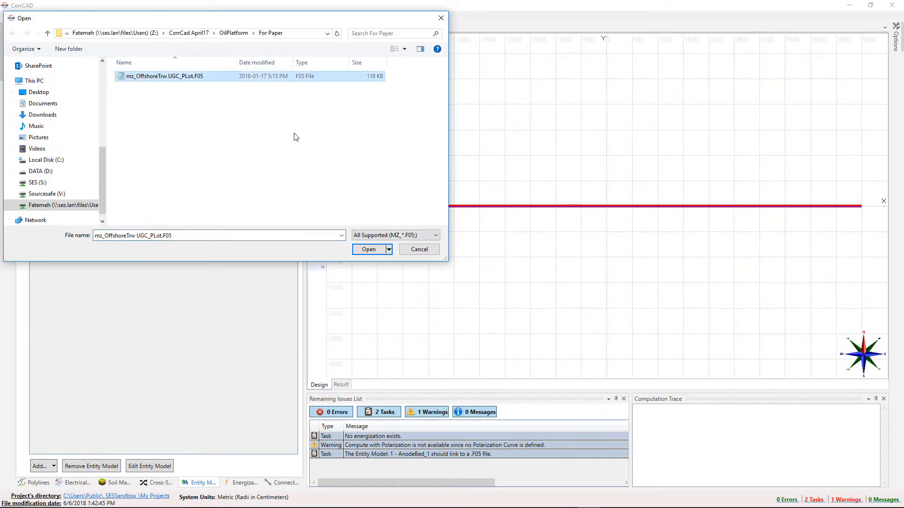
left_click(368, 248)
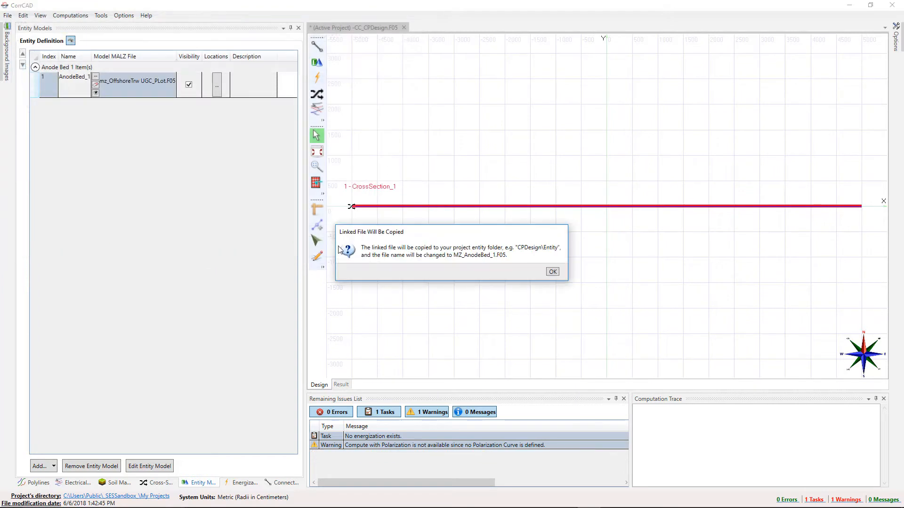
mouse_move(552, 271)
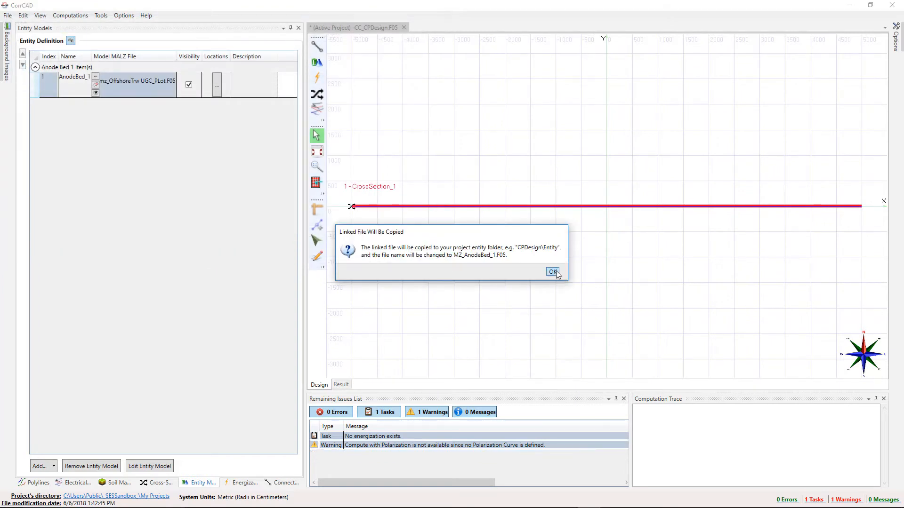
left_click(553, 271)
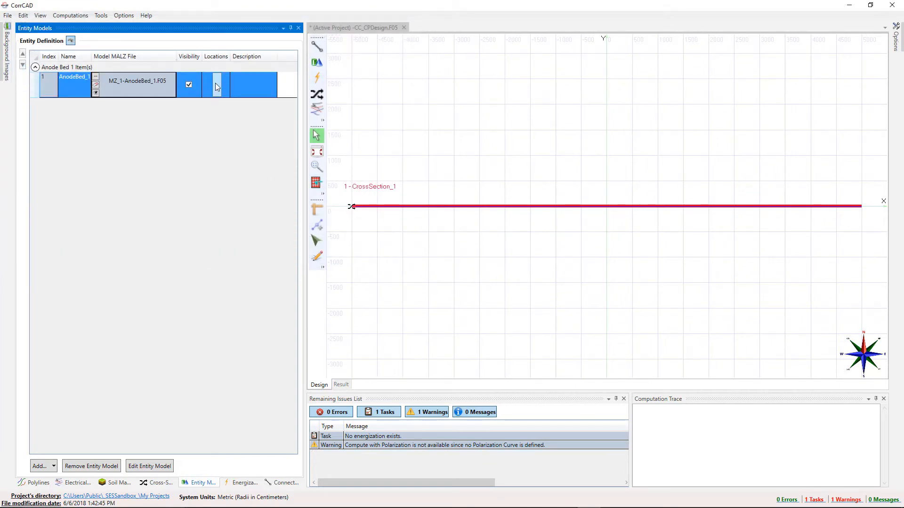
Step: Add anode bed locations CPS1 (-5000,-100), CPS2 (0,-100) and CPS3 (5000) along the pipeline
left_click(217, 85)
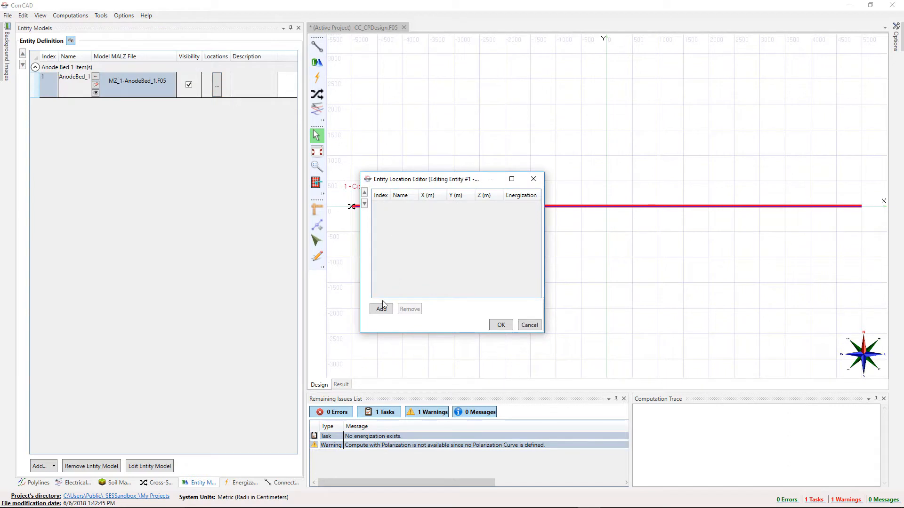
left_click(381, 309)
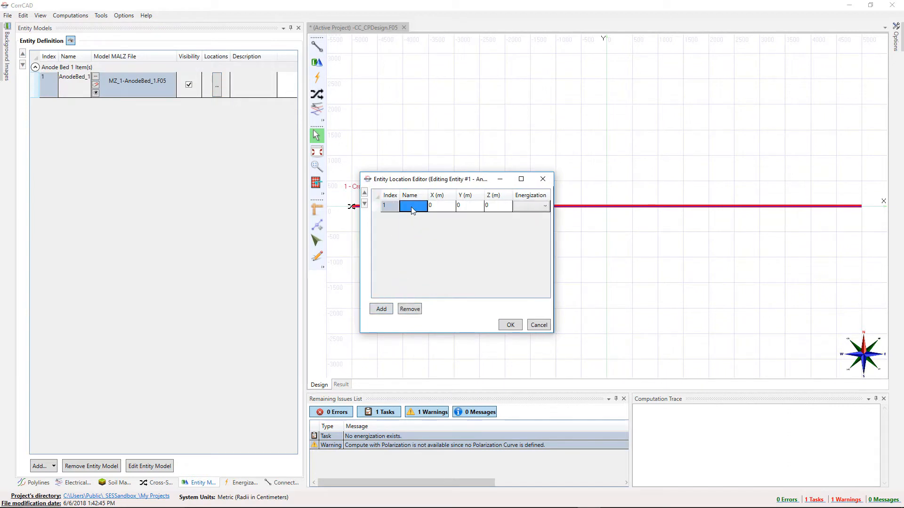
type("CPS1")
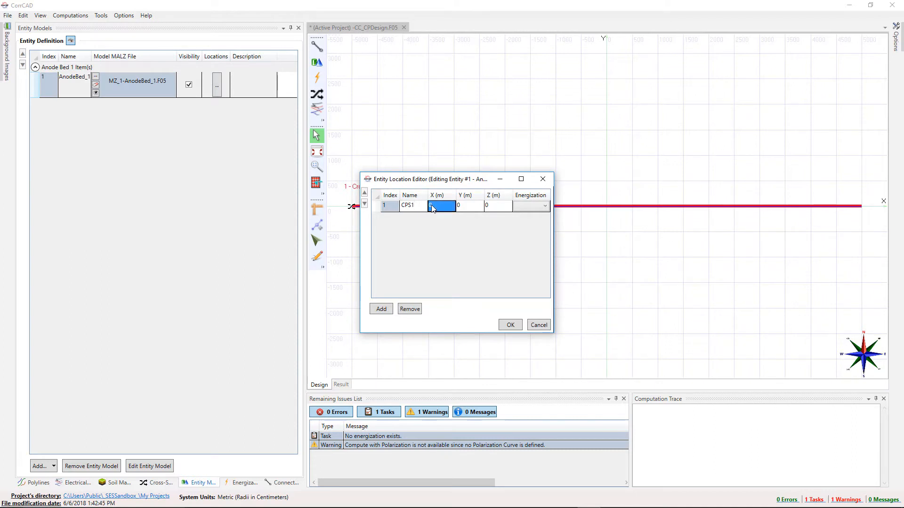
type("-50")
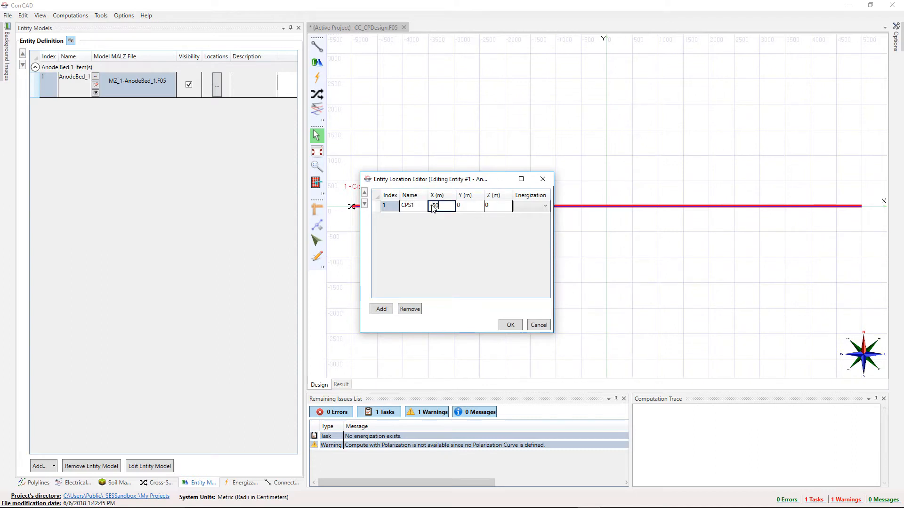
type("-5000")
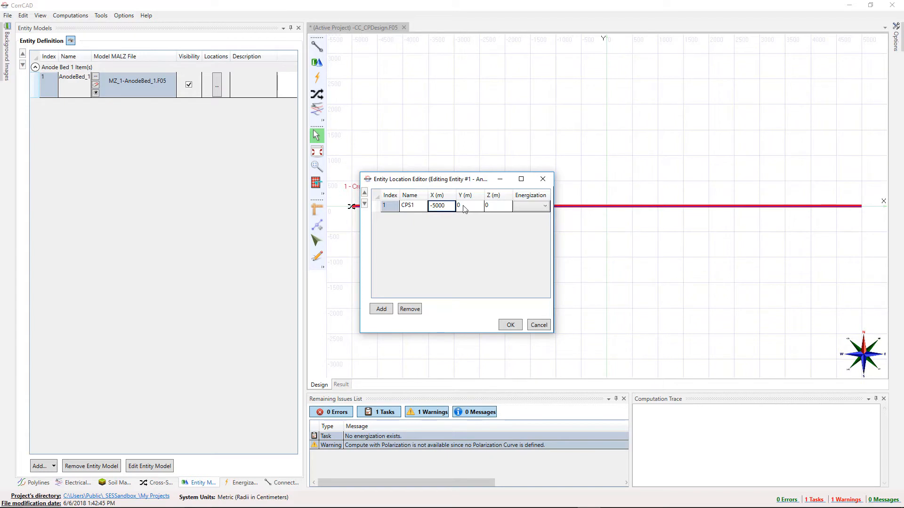
type("-100")
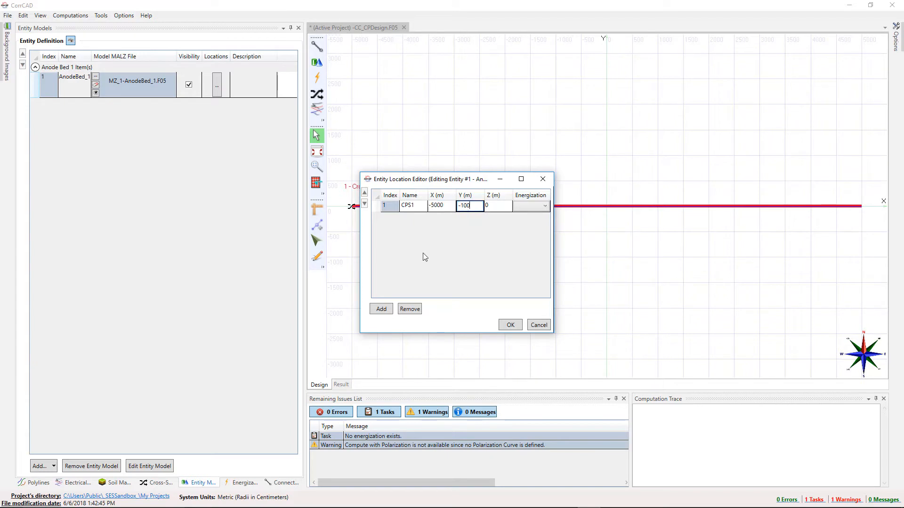
left_click(382, 308)
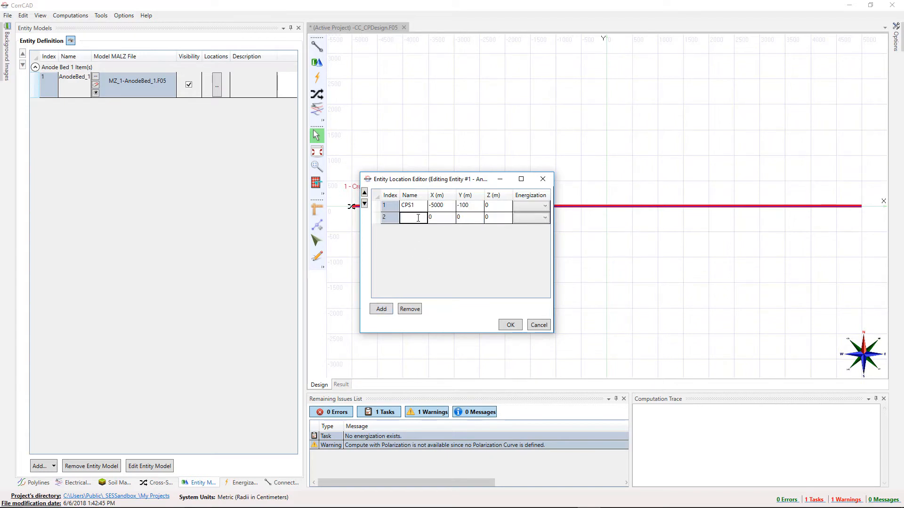
left_click(382, 309)
type("5000")
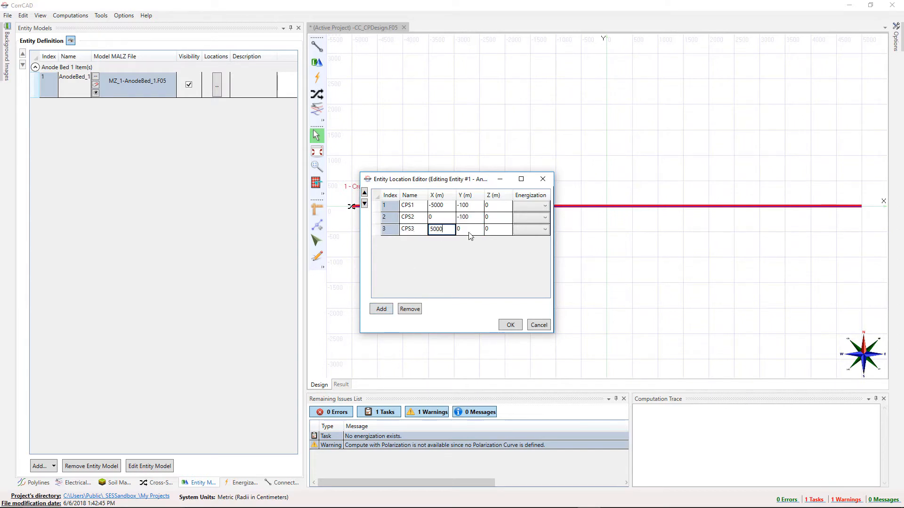
left_click(509, 324)
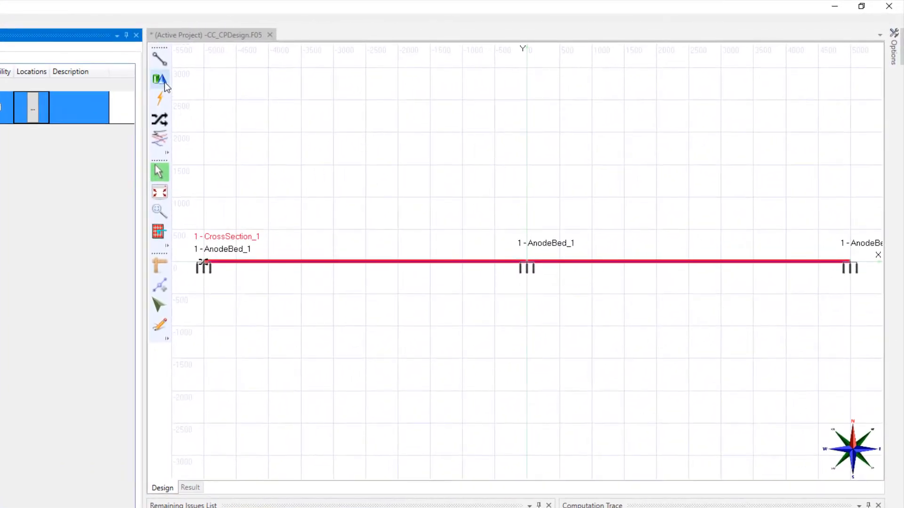
left_click(160, 80)
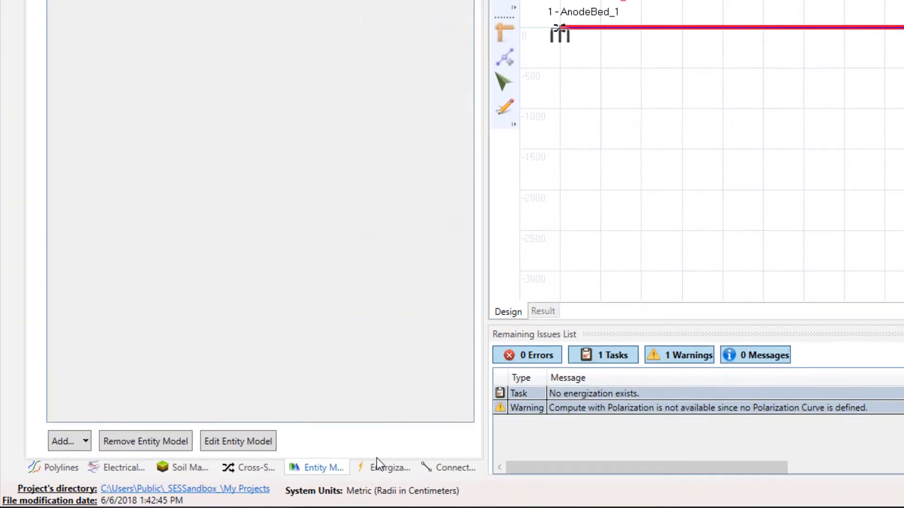
Step: Create energizations Negative#1–3 at -3.5 A and Positive#1–3 at 3.5 A
left_click(390, 468)
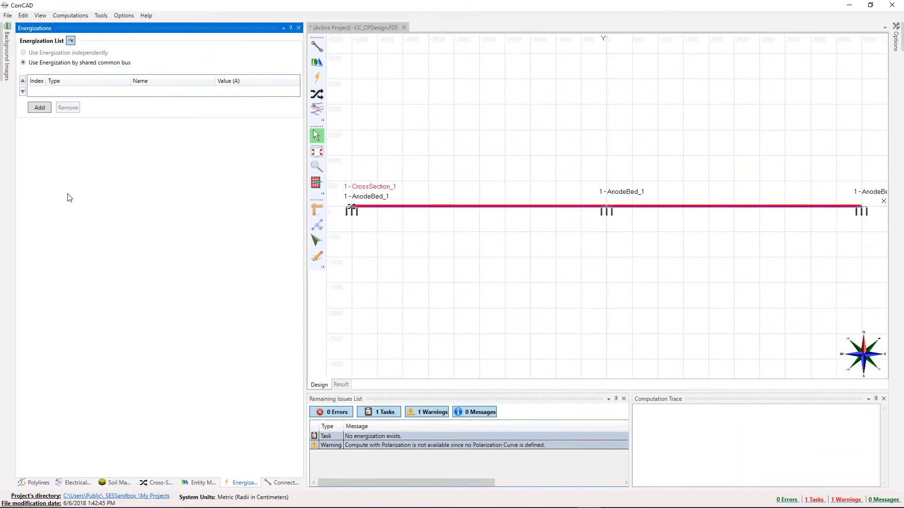
left_click(40, 109)
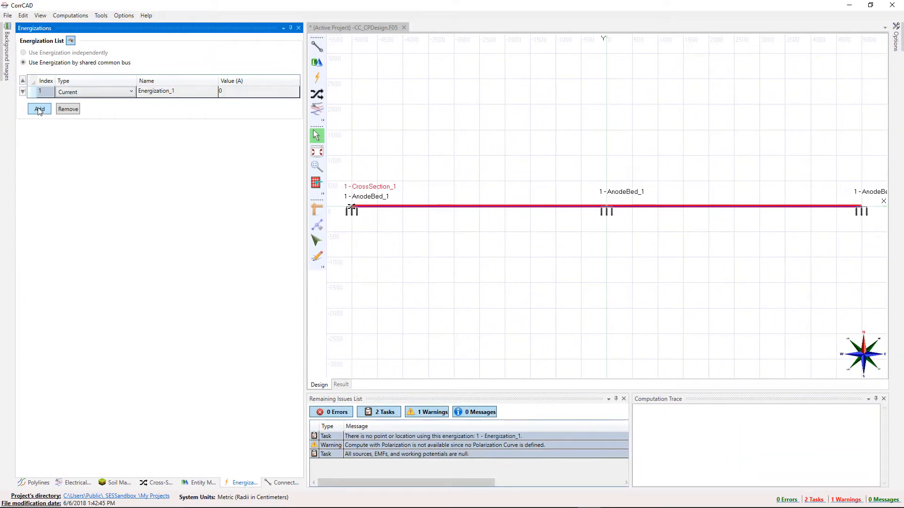
double_click(155, 91)
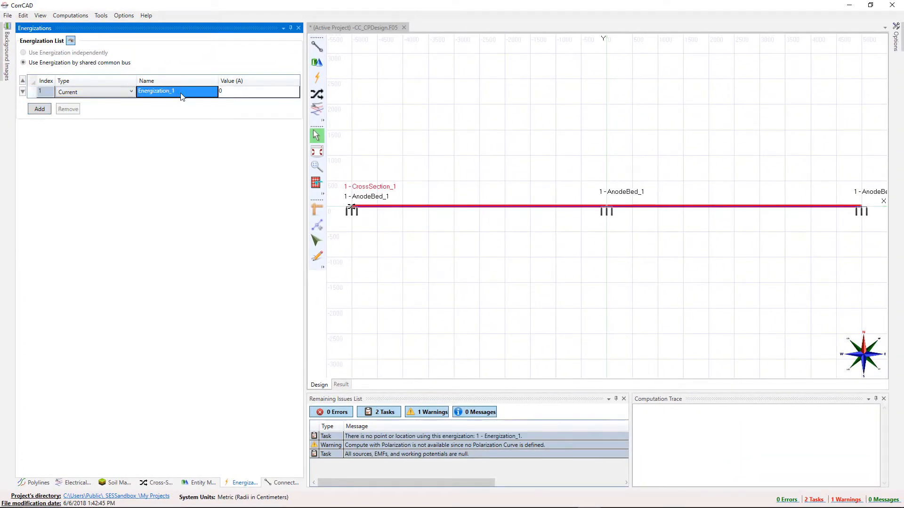
type("Negat")
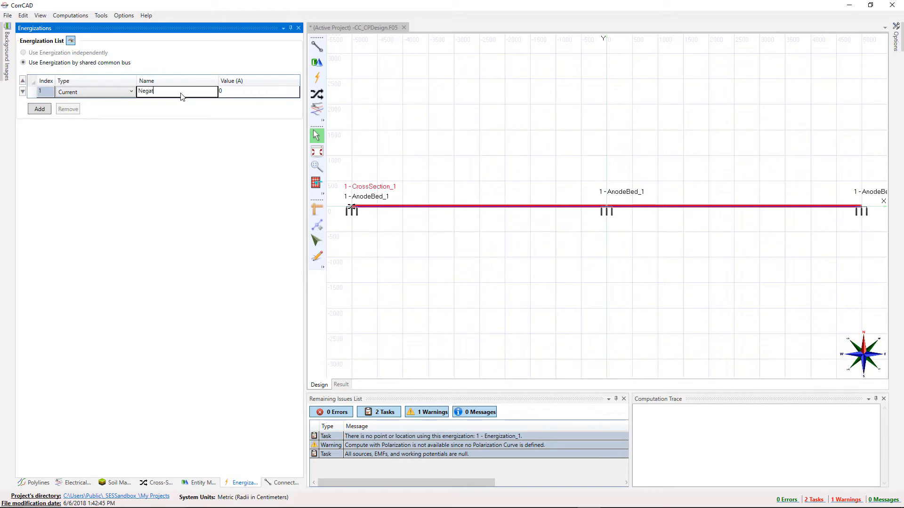
type("ive#")
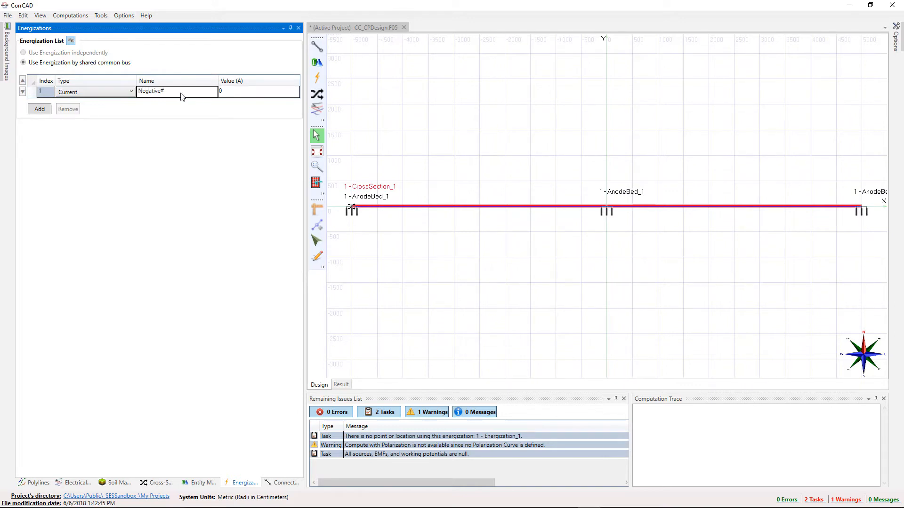
left_click(39, 109)
type("3")
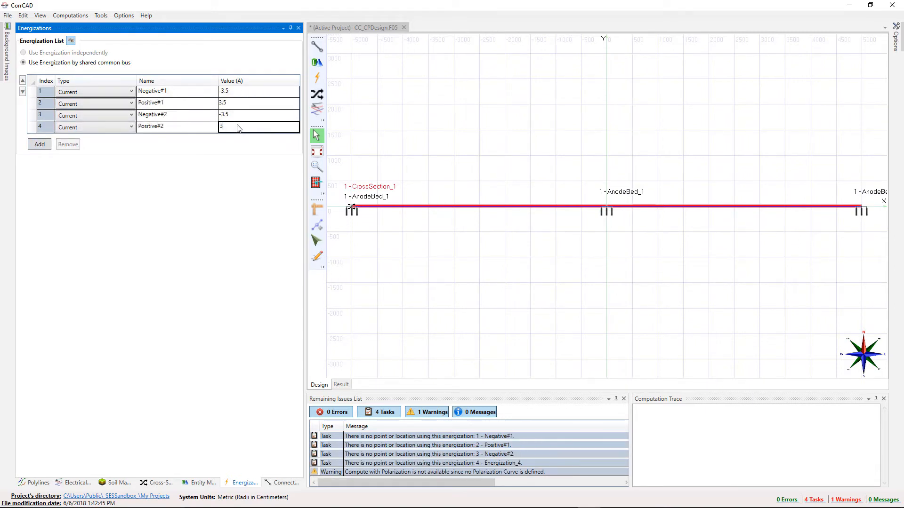
left_click(38, 167)
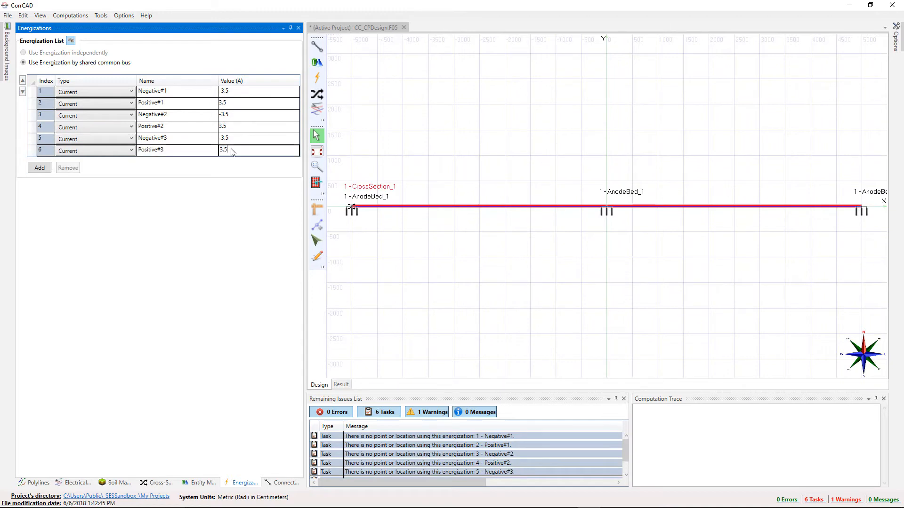
mouse_move(203, 208)
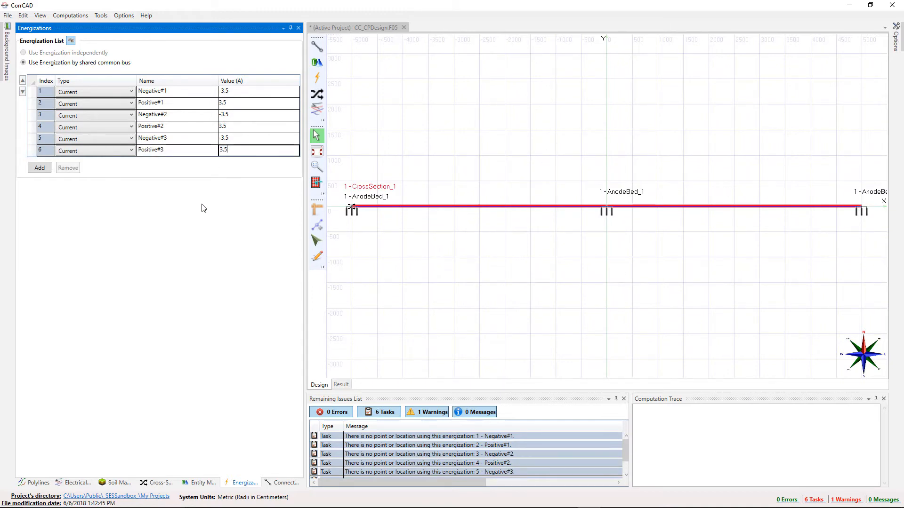
Step: Assign Negative#1 to the pipeline's StartEng and Negative#2 to MiddleEng in the coordinates editor
left_click(35, 482)
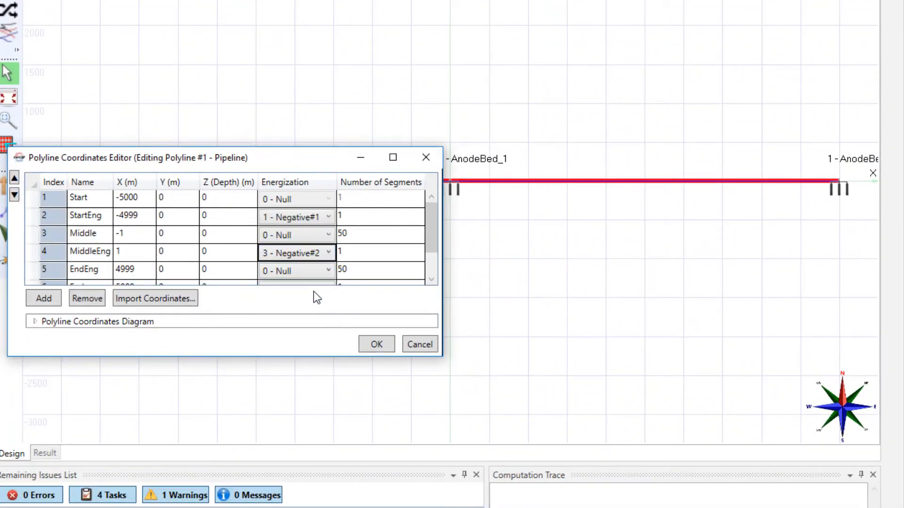
left_click(376, 345)
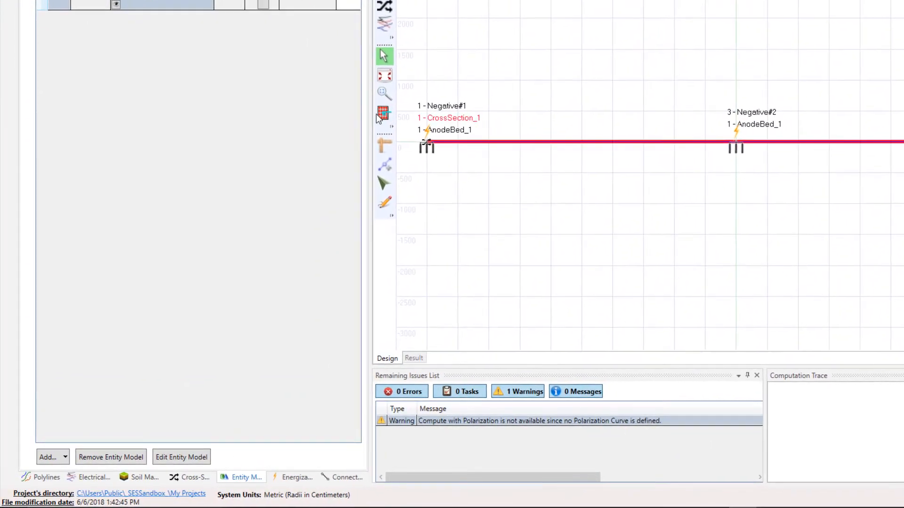
mouse_move(384, 114)
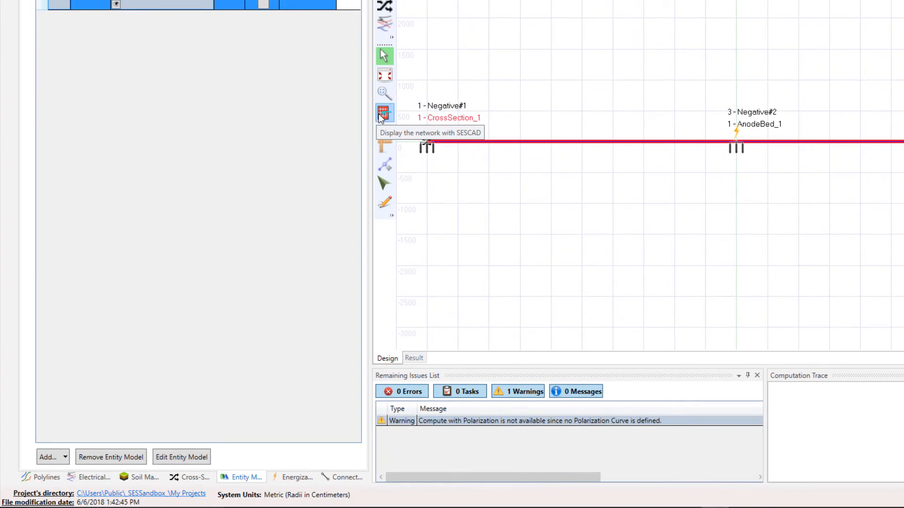
left_click(384, 114)
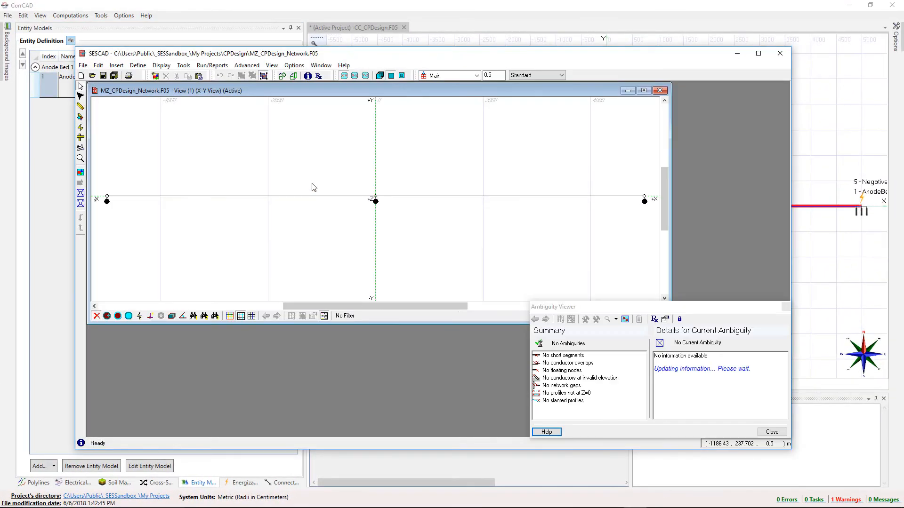
left_click(771, 432)
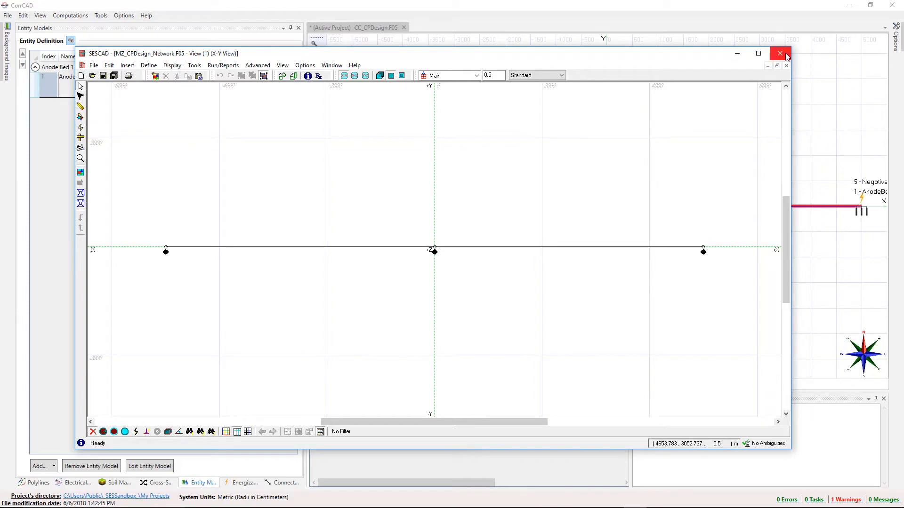
left_click(780, 53)
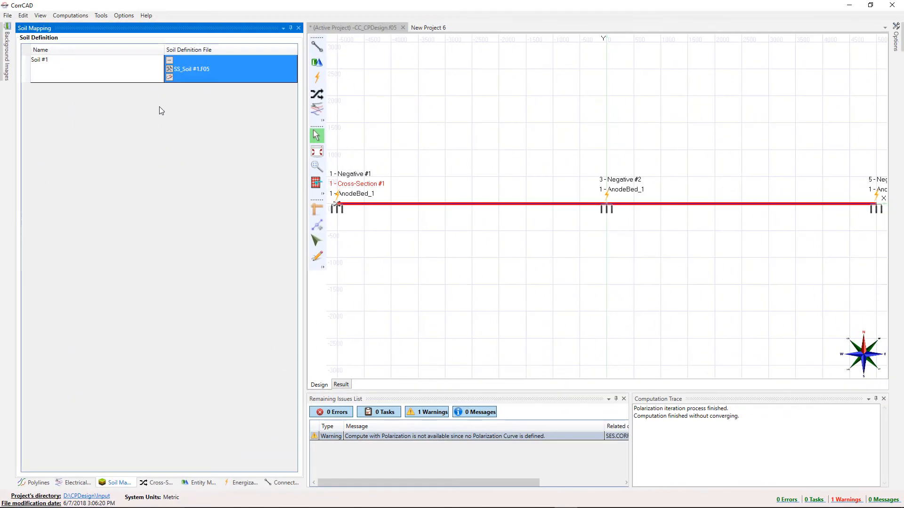
Step: Replace the soil with SS_Soil #1.F05: 500 Ω·m, 20 m top layer over 10 Ω·m
left_click(170, 61)
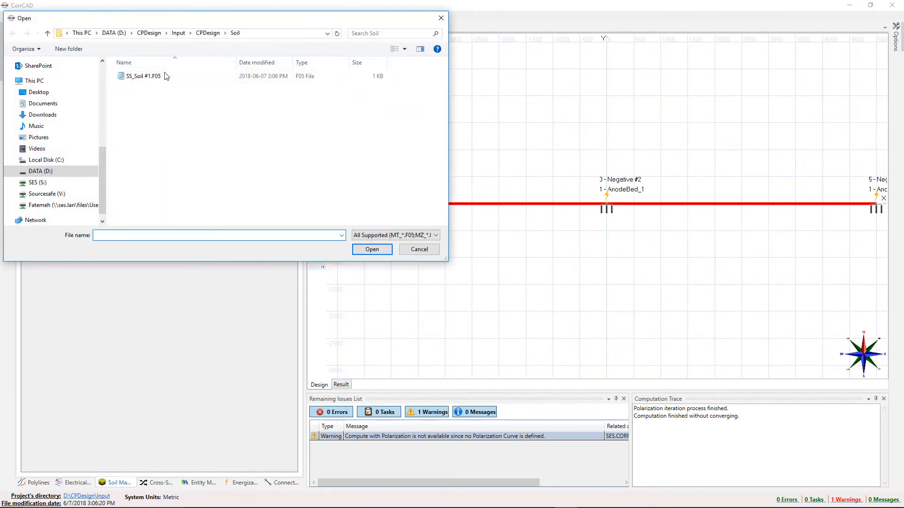
left_click(143, 76)
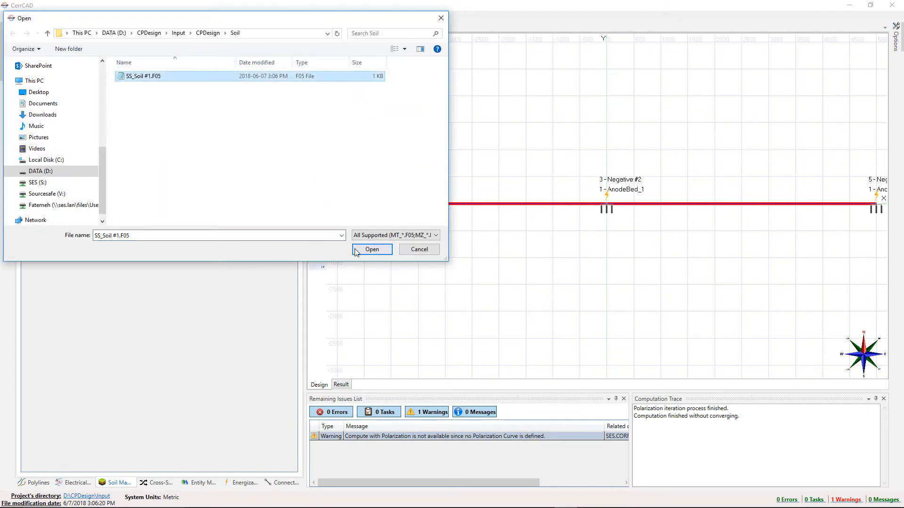
left_click(372, 249)
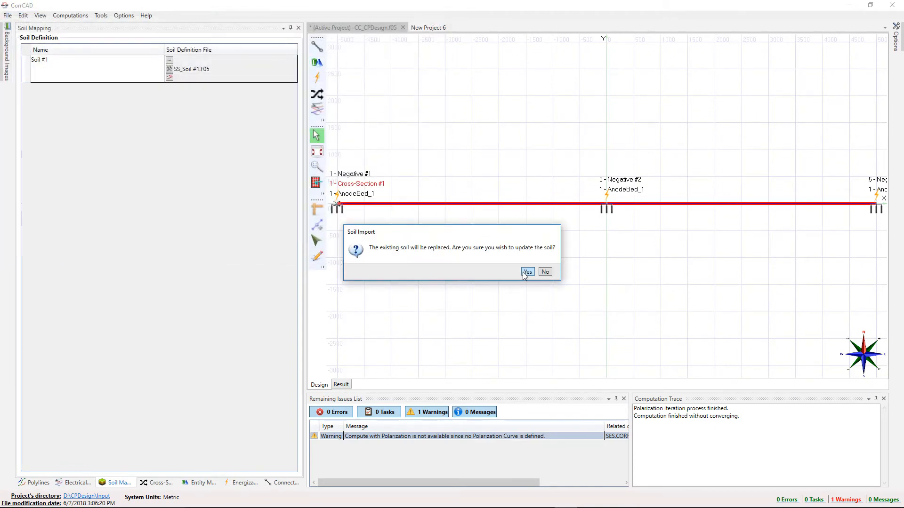
left_click(526, 271)
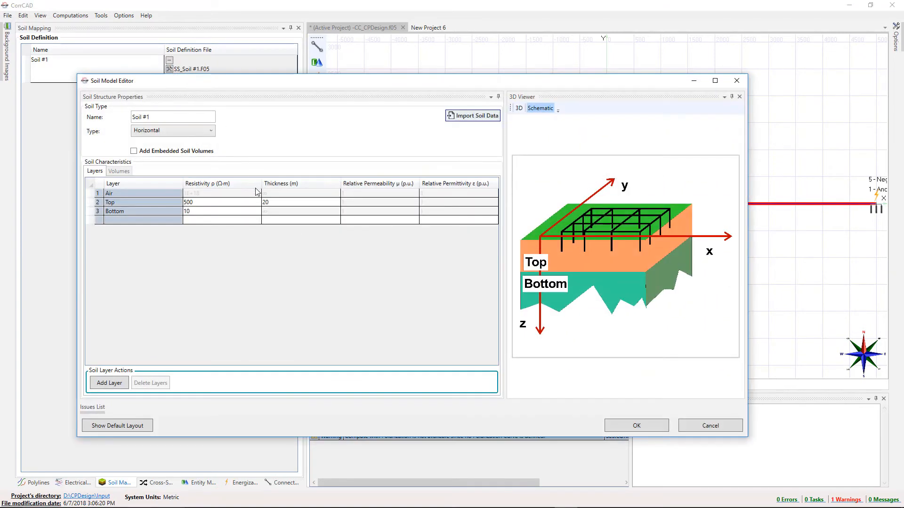
mouse_move(594, 389)
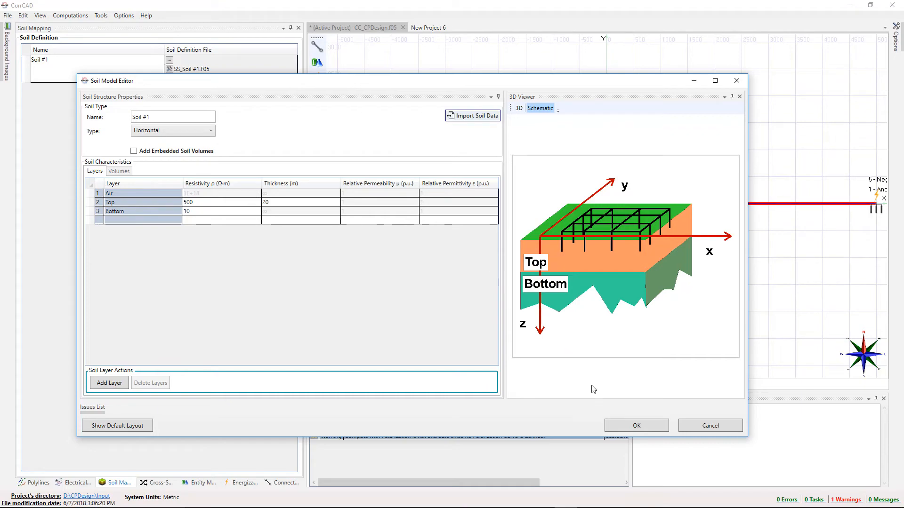
left_click(636, 426)
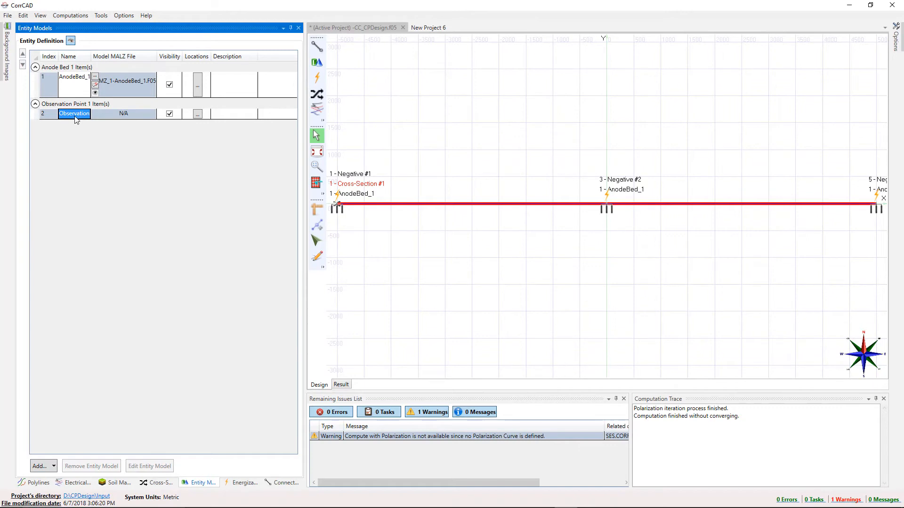
Step: Review the Observation point entity's empty location list and close it unchanged
left_click(196, 114)
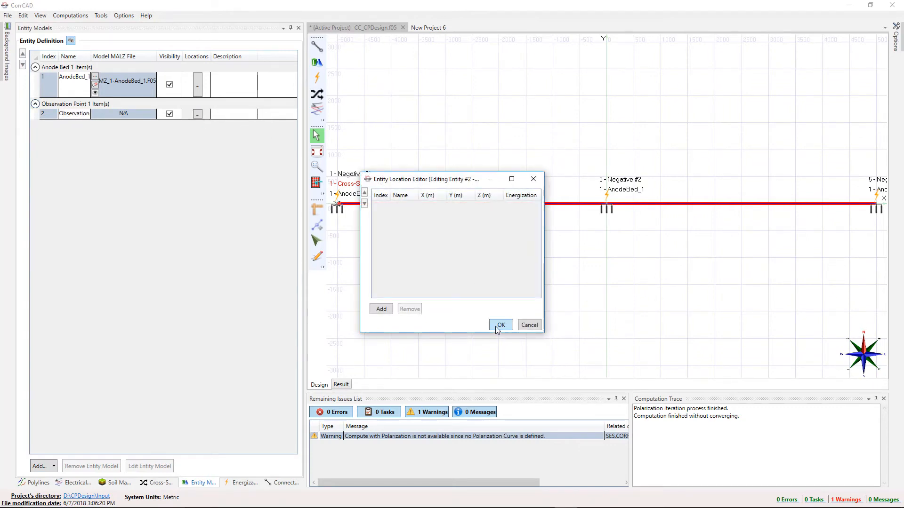
left_click(500, 325)
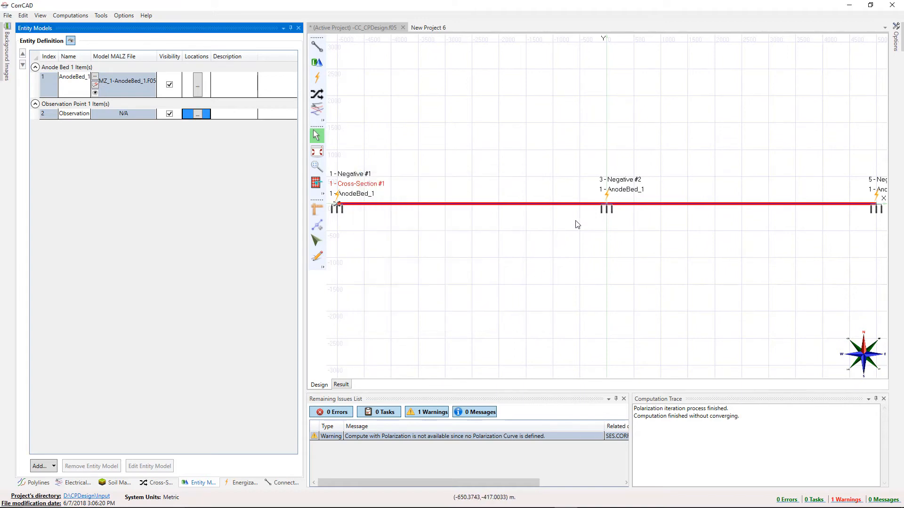
mouse_move(542, 211)
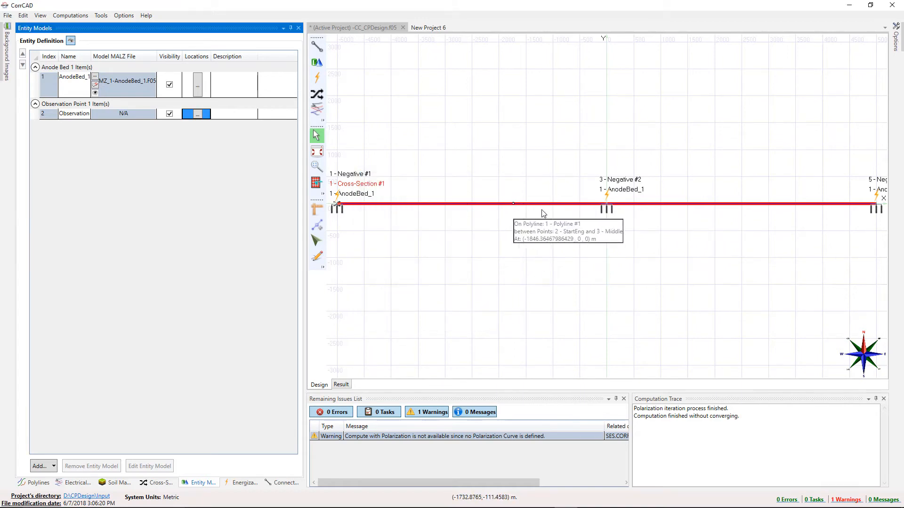
Step: Generate ObservationPoint_1 entities along the pipeline every 250 m with Create No Shift
right_click(634, 206)
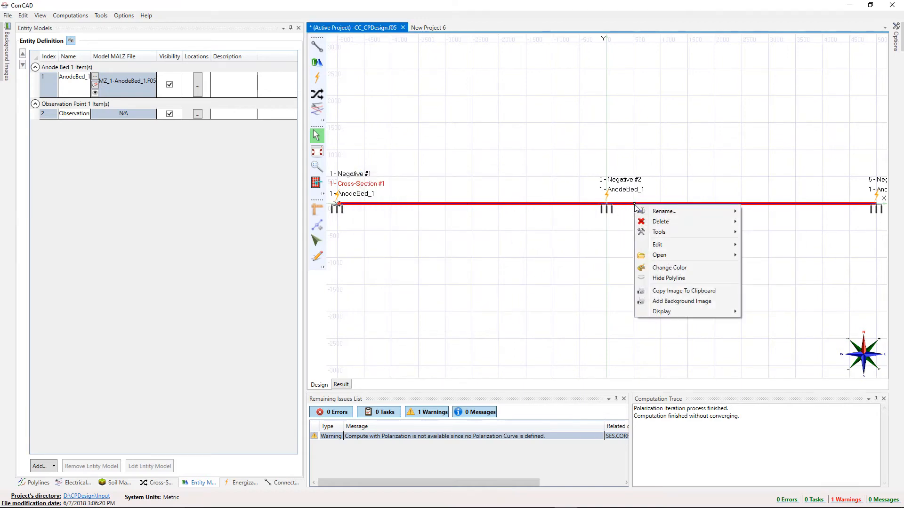
mouse_move(659, 231)
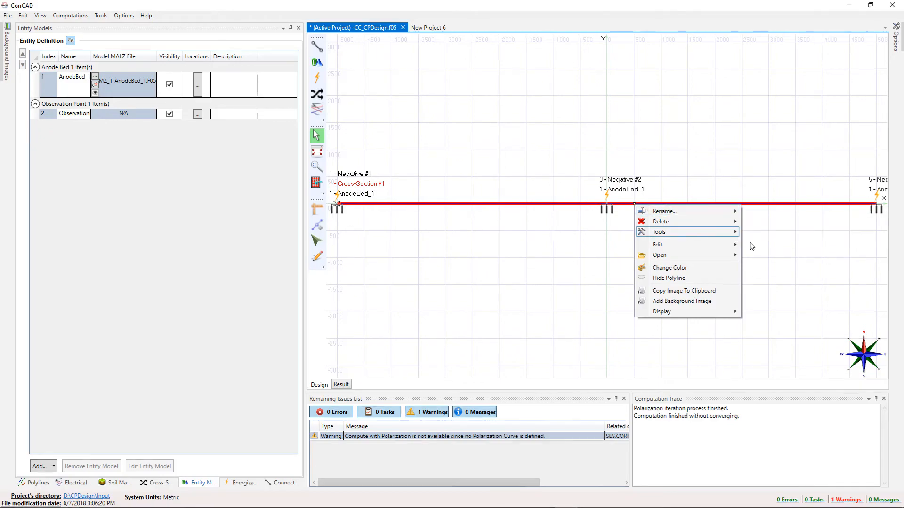
left_click(659, 232)
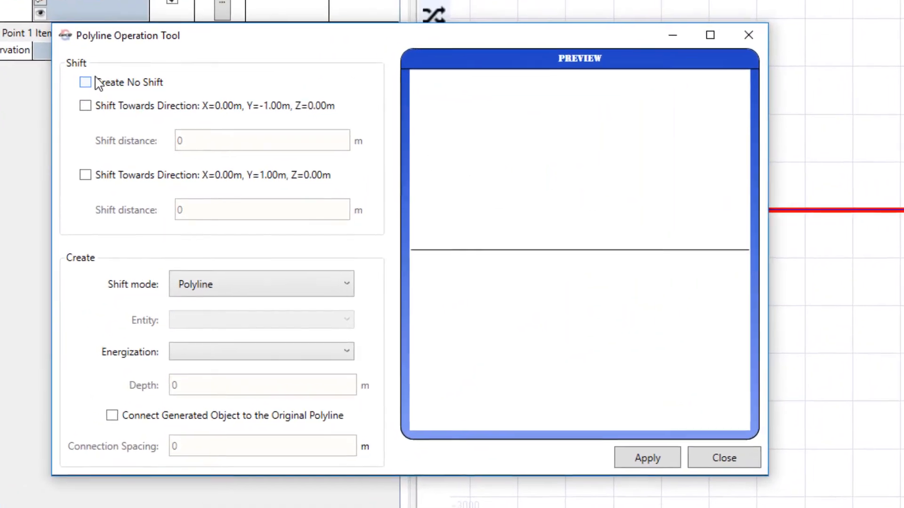
left_click(85, 81)
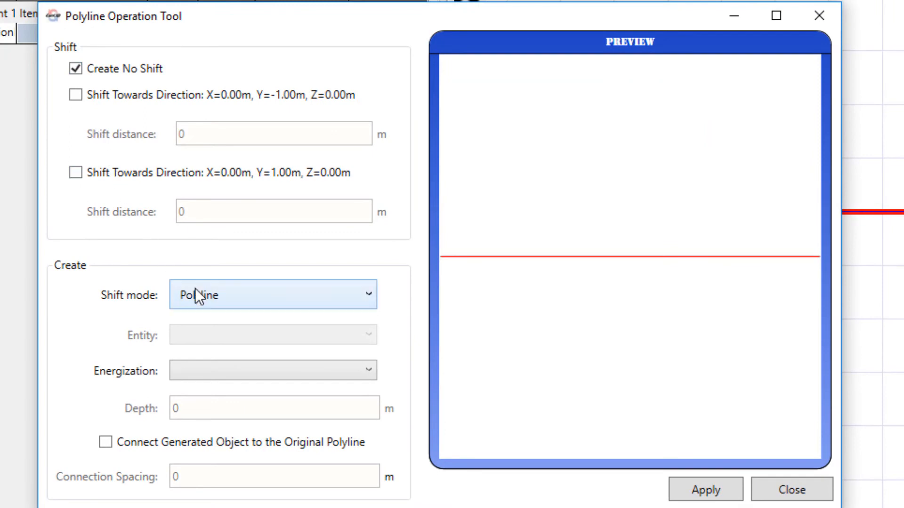
left_click(271, 294)
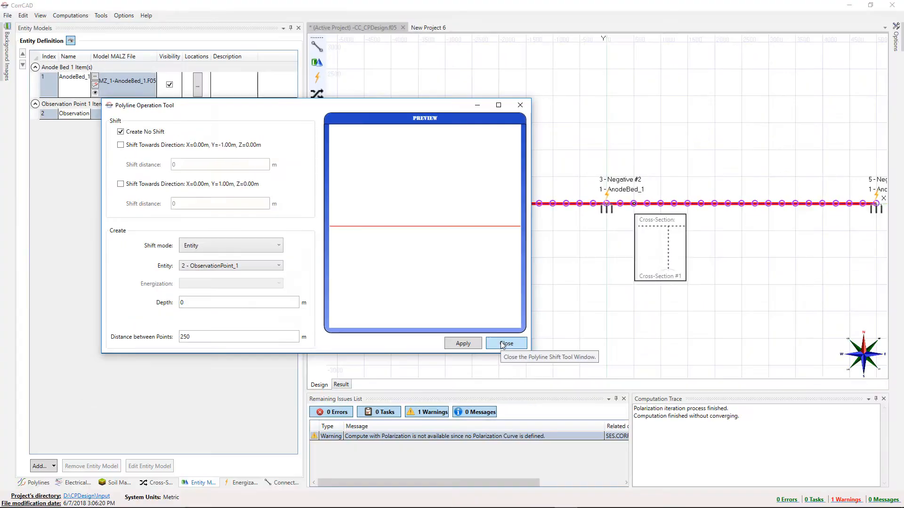
left_click(505, 343)
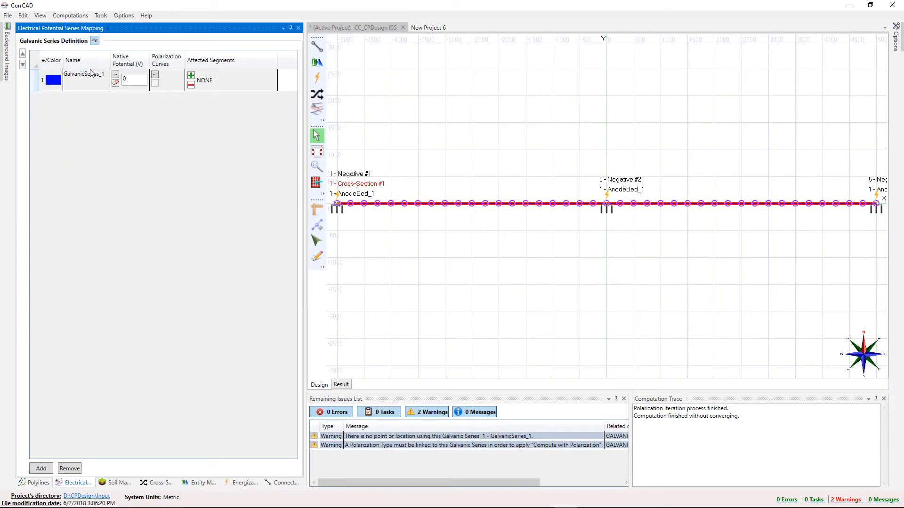
Step: Set the native potential to -0.65 V by choosing Mild Steel (Clean and Shiny)
left_click(114, 82)
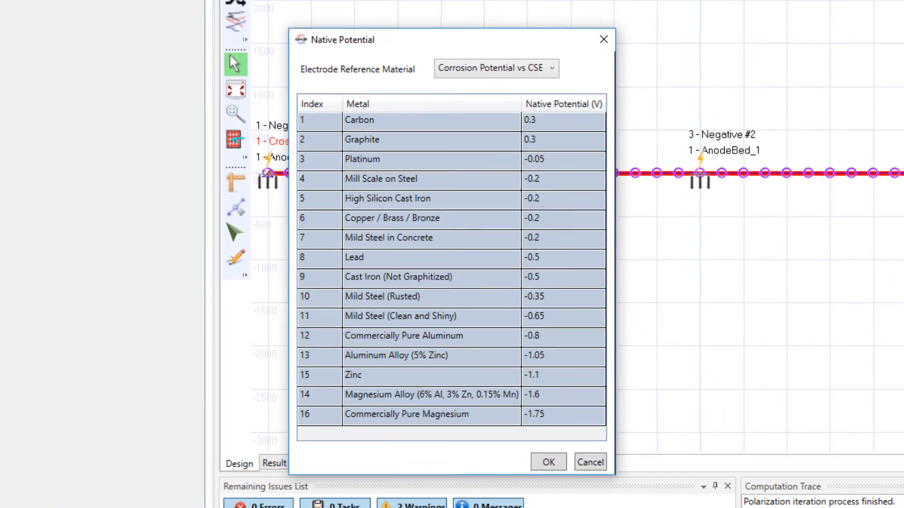
mouse_move(424, 323)
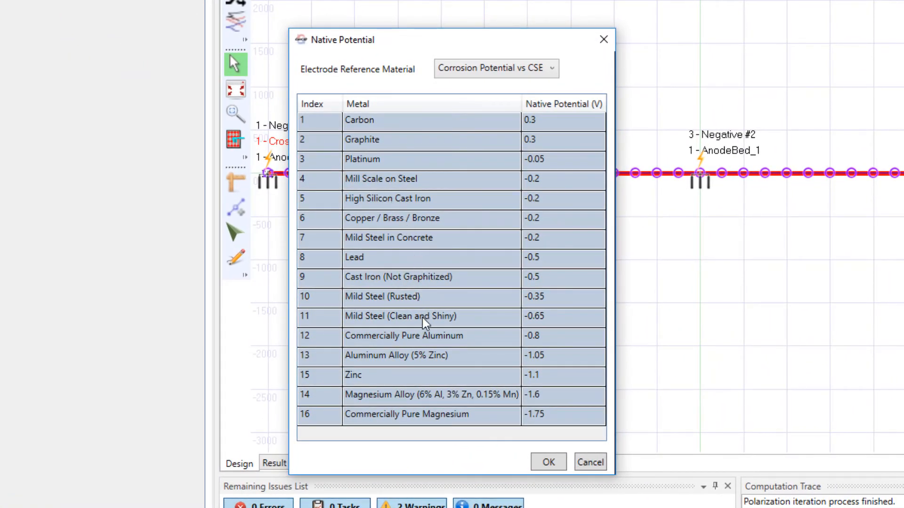
left_click(404, 317)
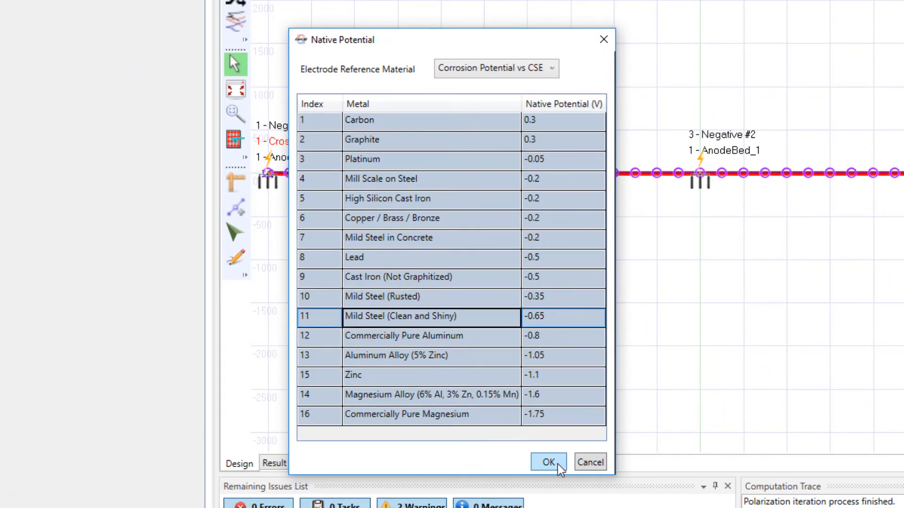
left_click(547, 462)
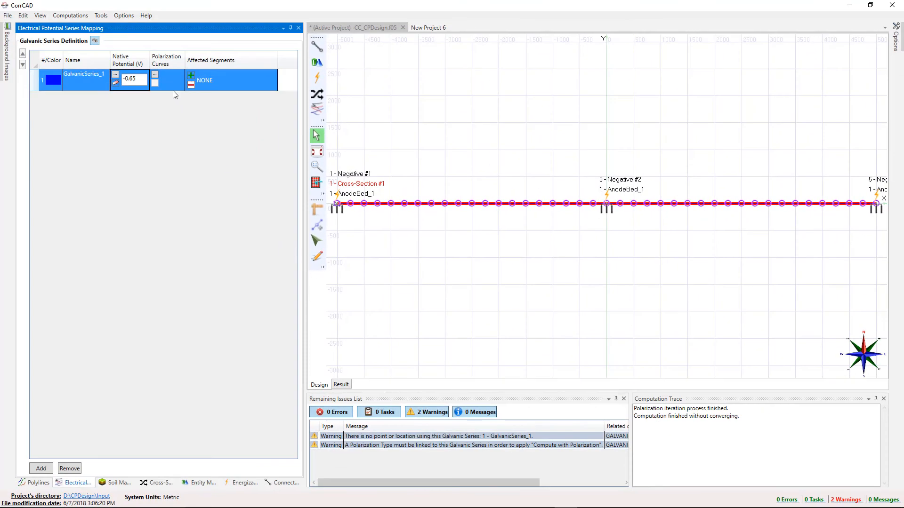
Step: Link Butler-Volmer polarization curve PC1 for bare pipe to GalvanicSeries_1
left_click(155, 73)
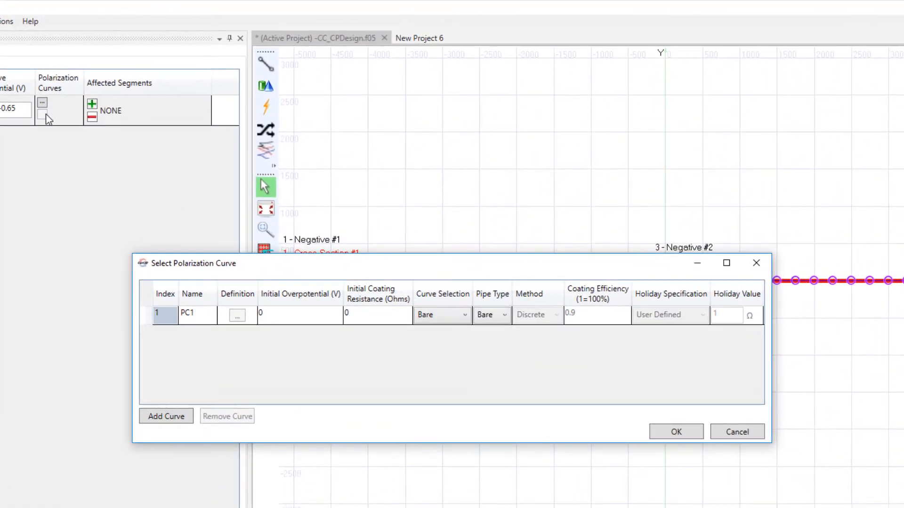
left_click(237, 315)
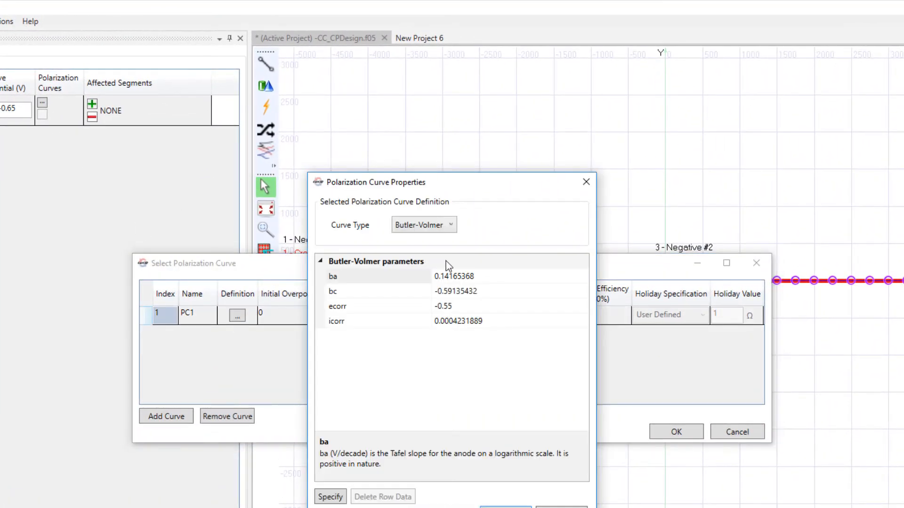
left_click(449, 225)
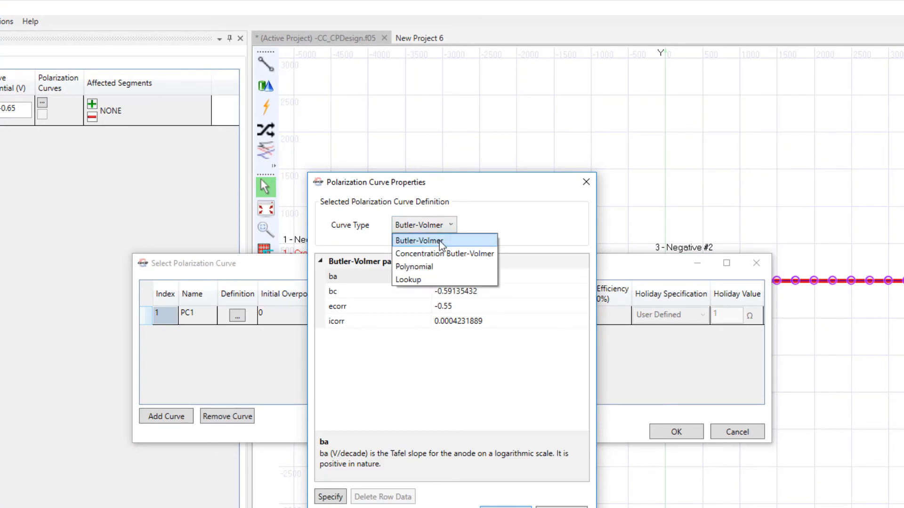
mouse_move(445, 234)
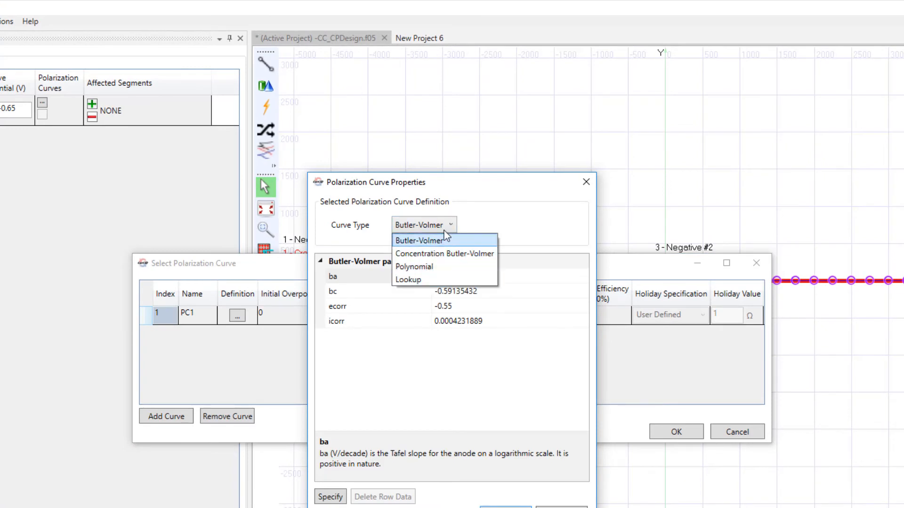
left_click(420, 240)
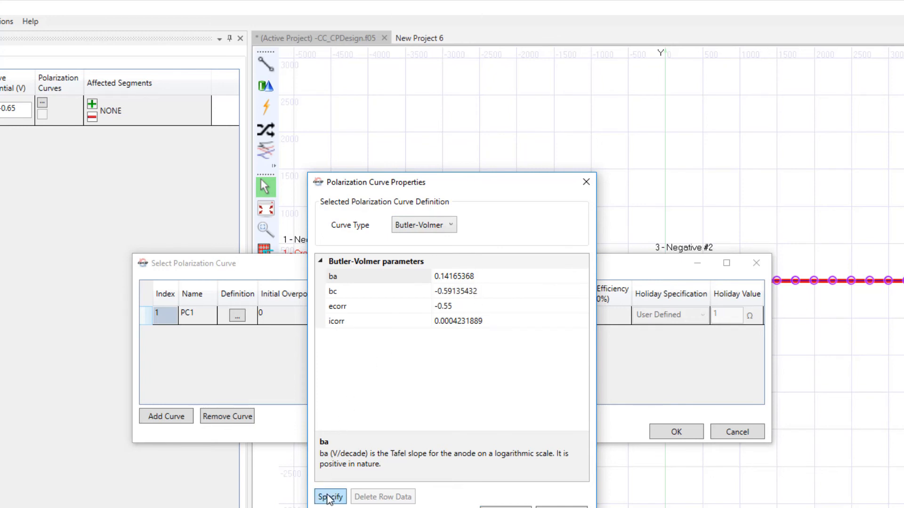
left_click(329, 497)
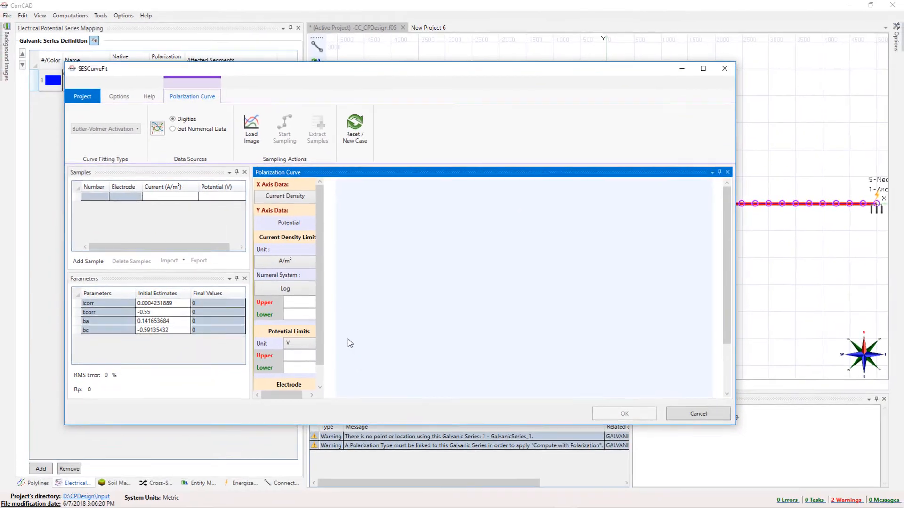
mouse_move(631, 351)
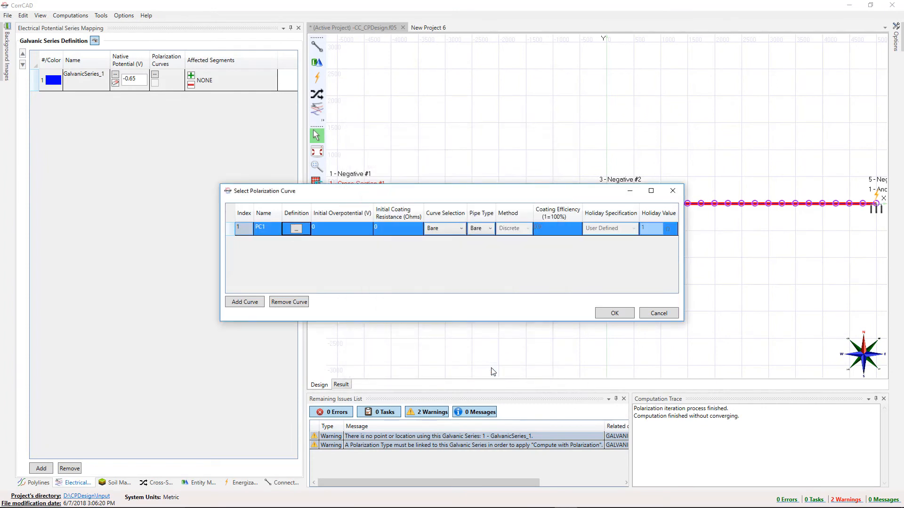
mouse_move(613, 312)
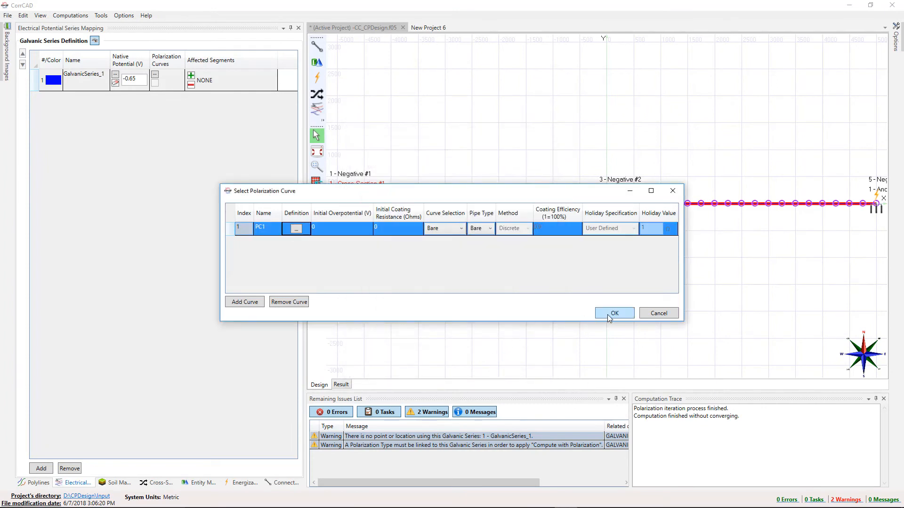
left_click(614, 312)
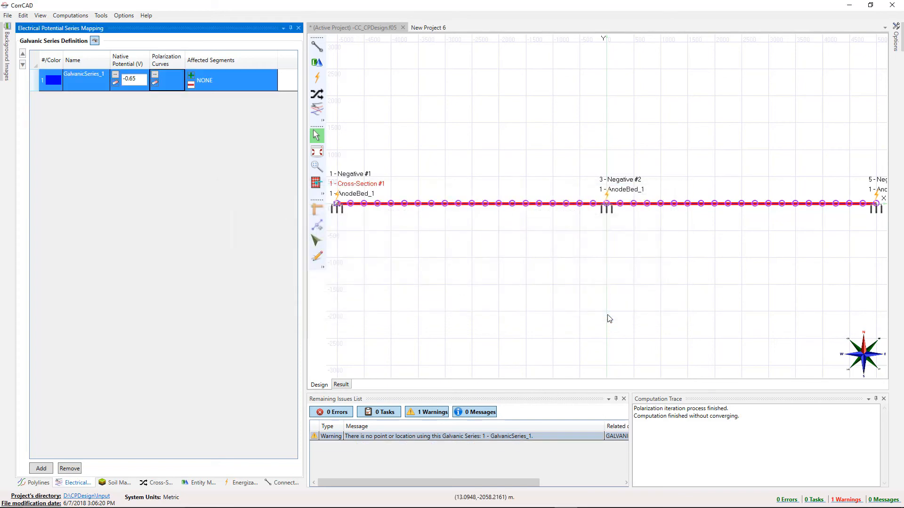
mouse_move(416, 206)
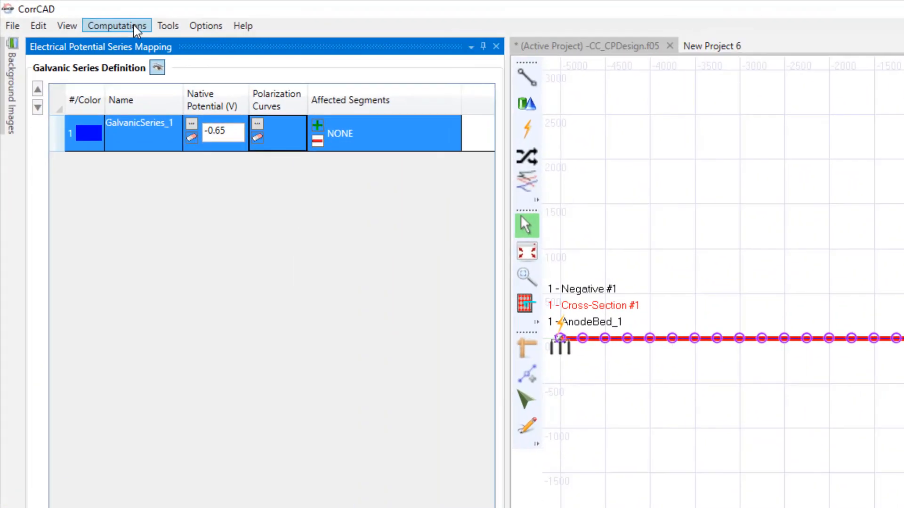
Step: Add affected range Polyline #1, Segment #1 to Segment #5, to GalvanicSeries_1
left_click(117, 26)
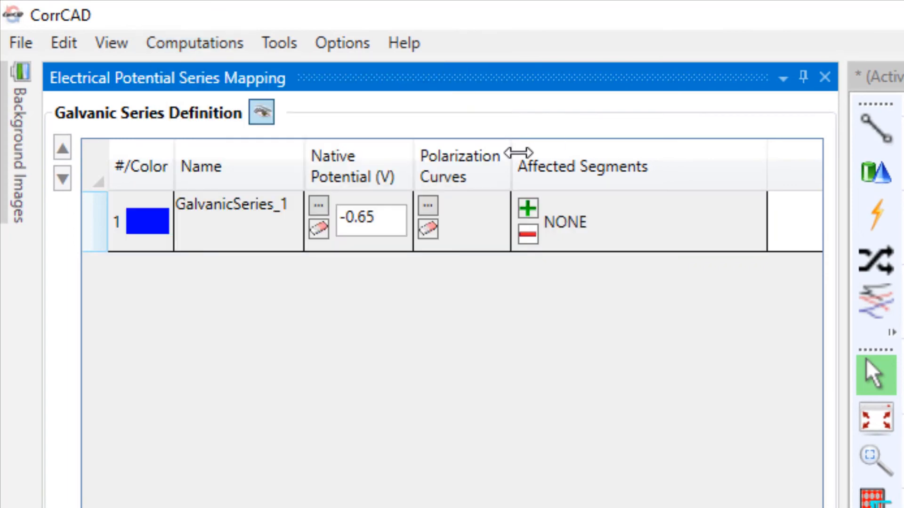
mouse_move(525, 209)
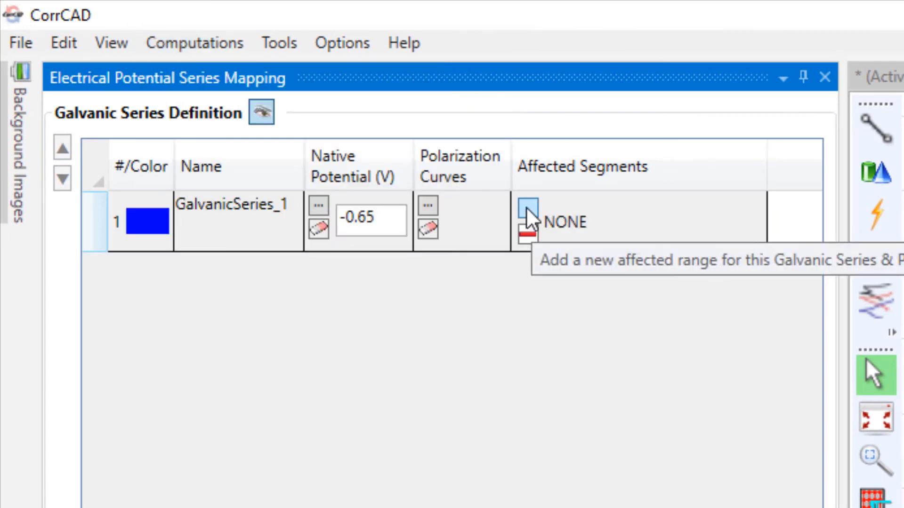
left_click(527, 210)
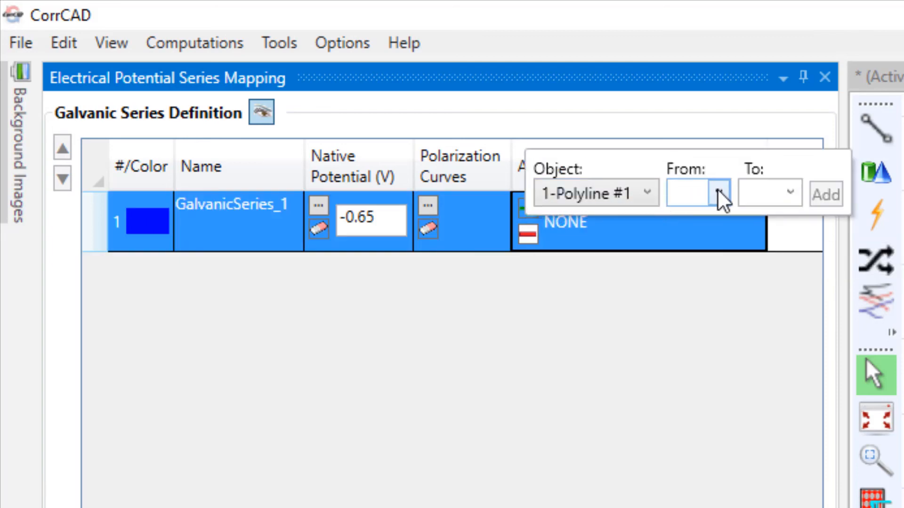
left_click(718, 191)
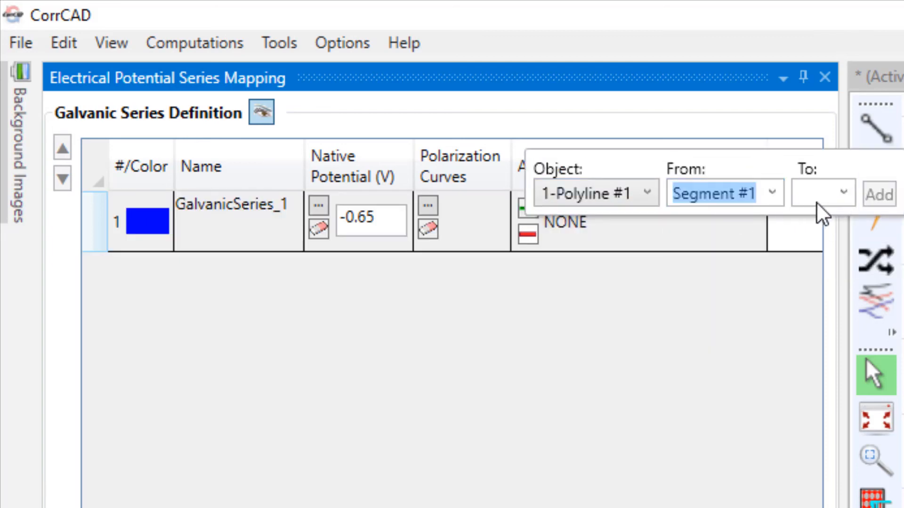
left_click(822, 192)
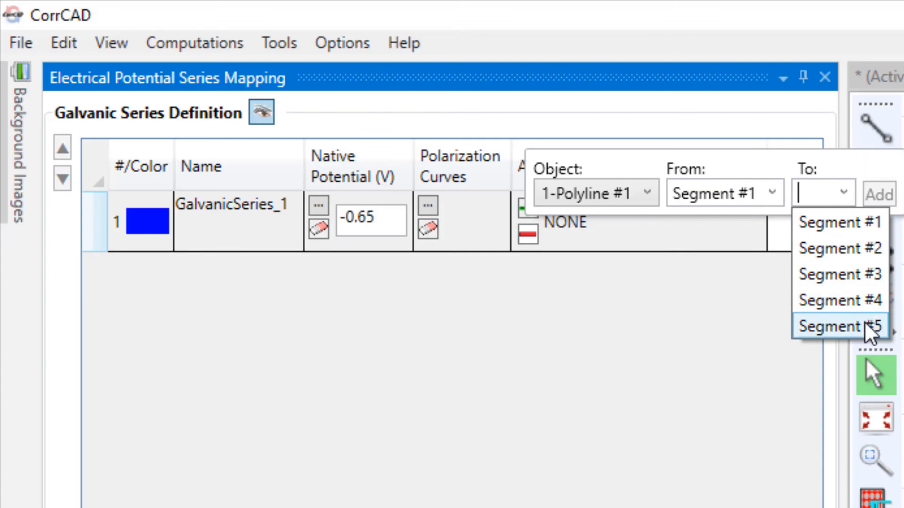
left_click(839, 326)
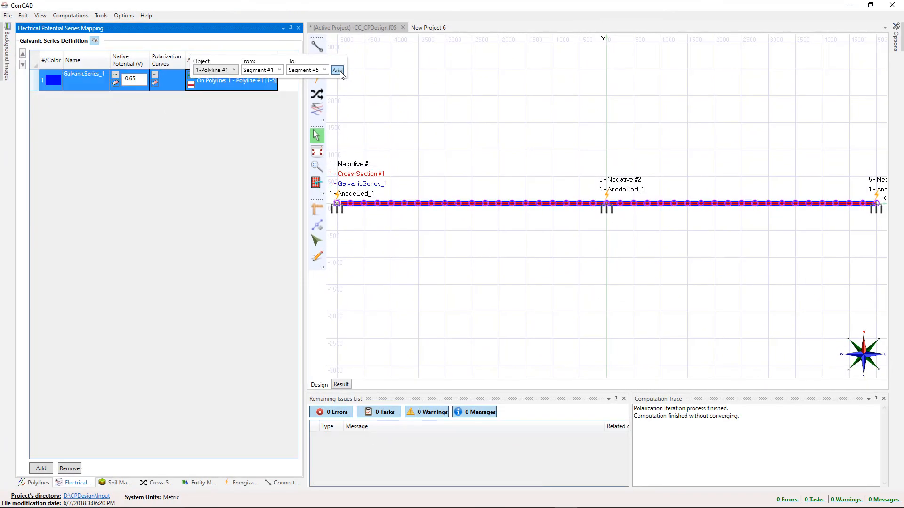
left_click(338, 70)
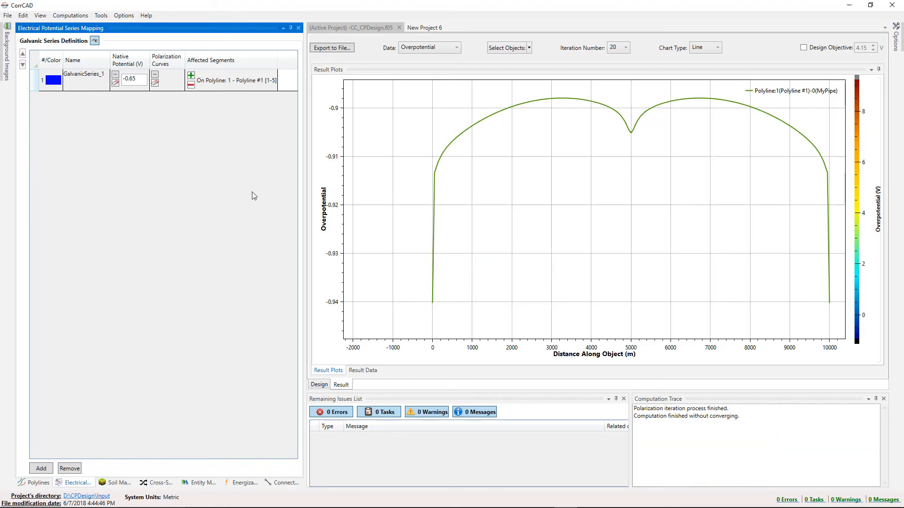
Step: Review the plot settings, keeping Polyline #1 selected, iteration 20 and the Line chart type
left_click(456, 47)
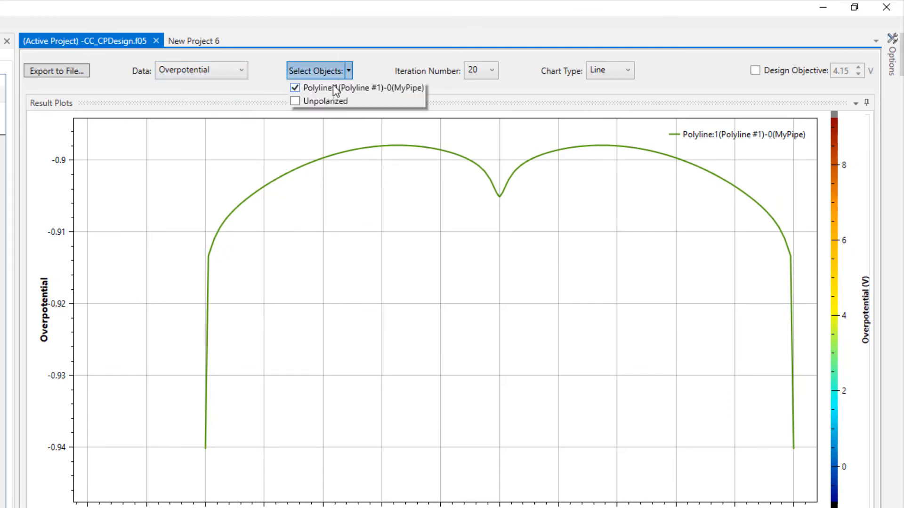
mouse_move(381, 79)
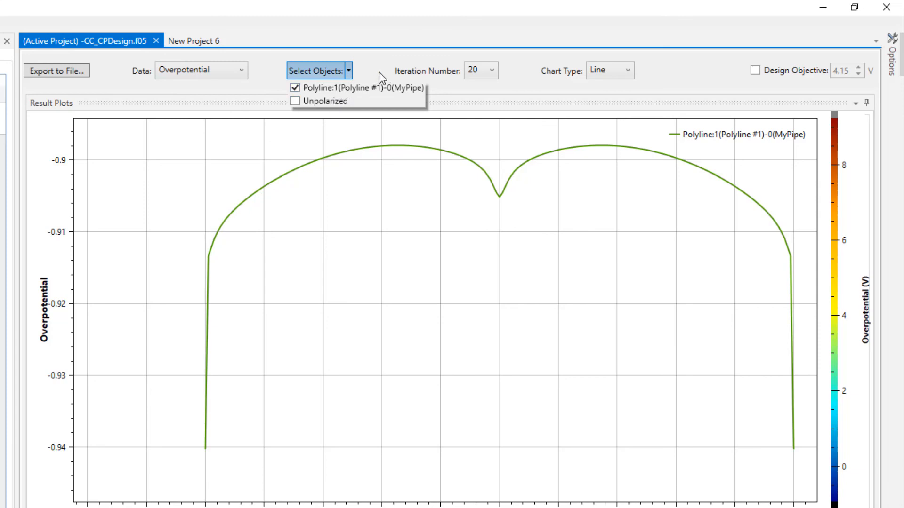
left_click(490, 71)
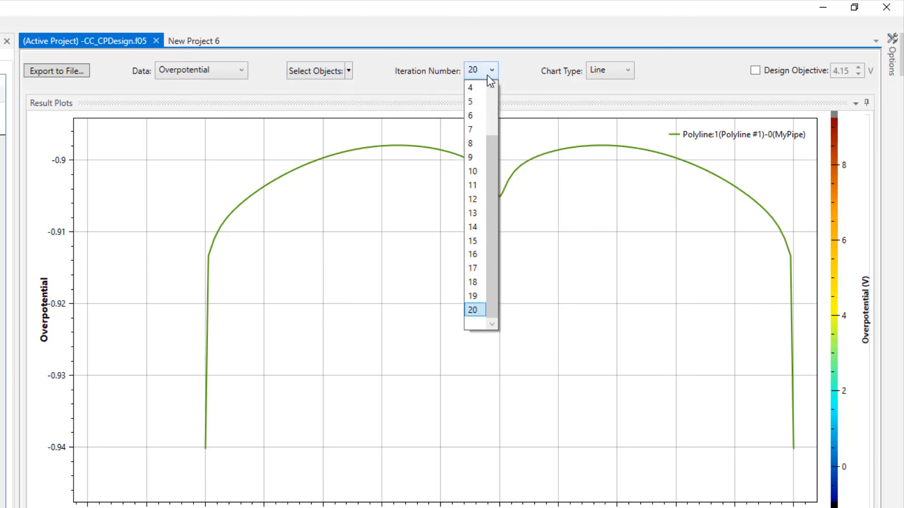
left_click(471, 310)
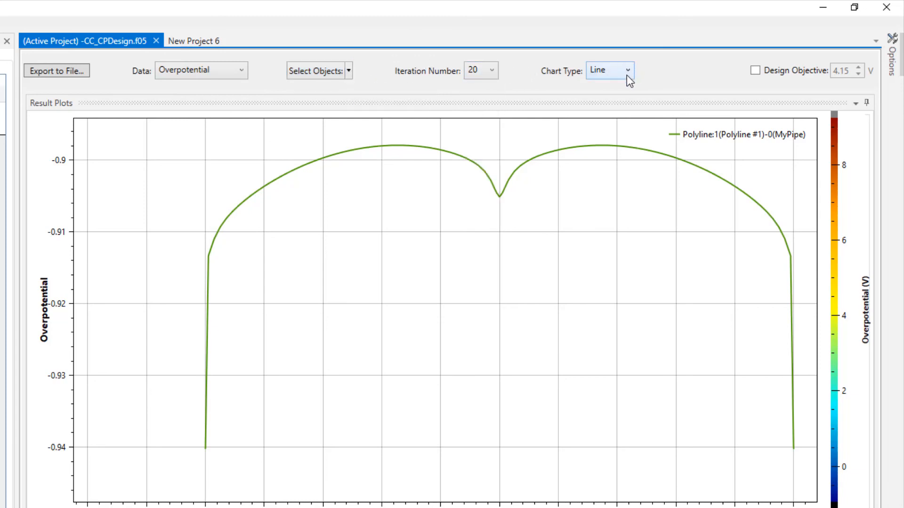
left_click(628, 70)
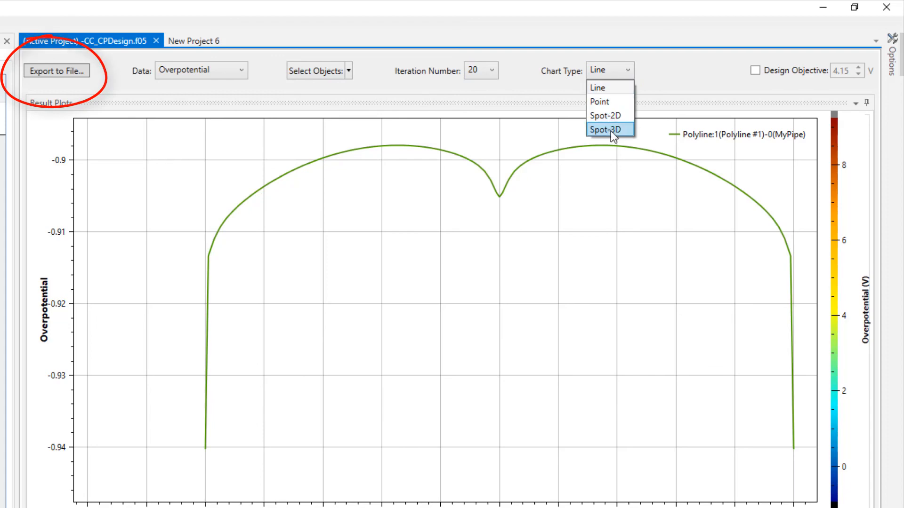